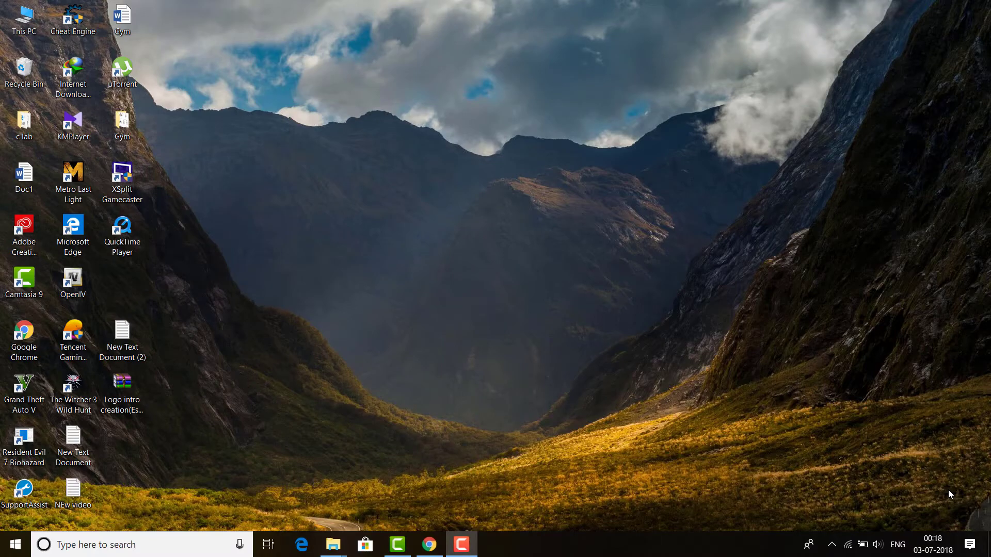
mouse_move(446, 472)
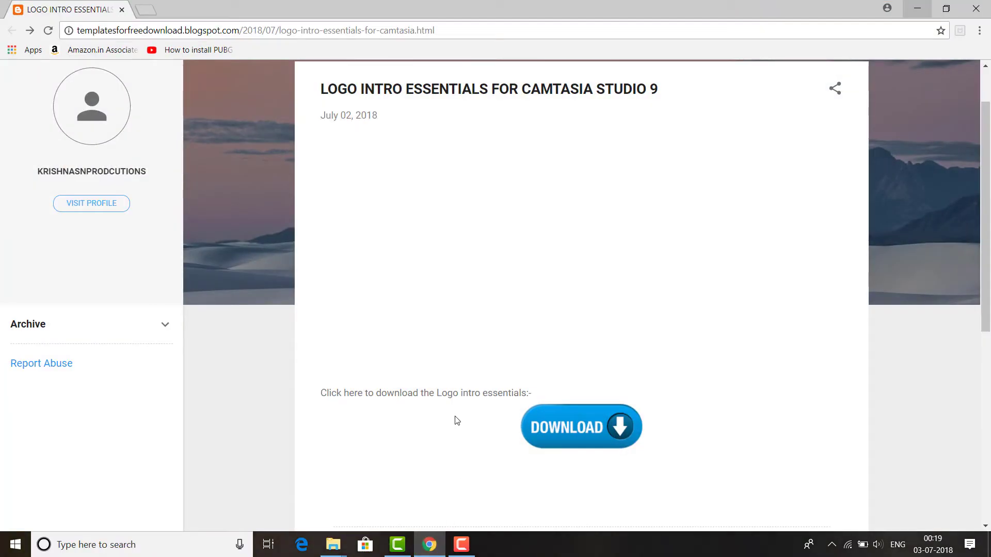
mouse_move(619, 478)
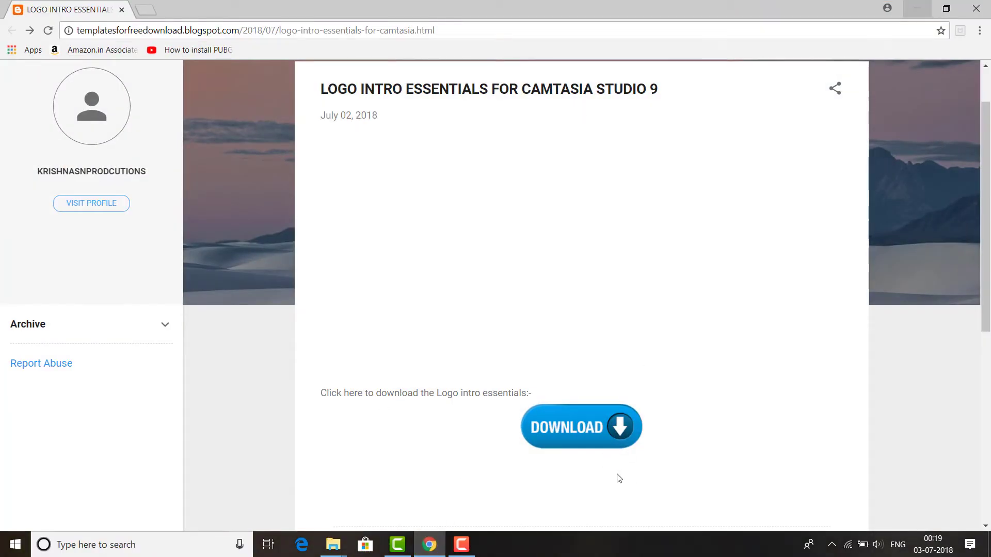
Step: Download the Logo intro creation (Essentials).rar archive from the template page's Drive link
scroll("down", 3)
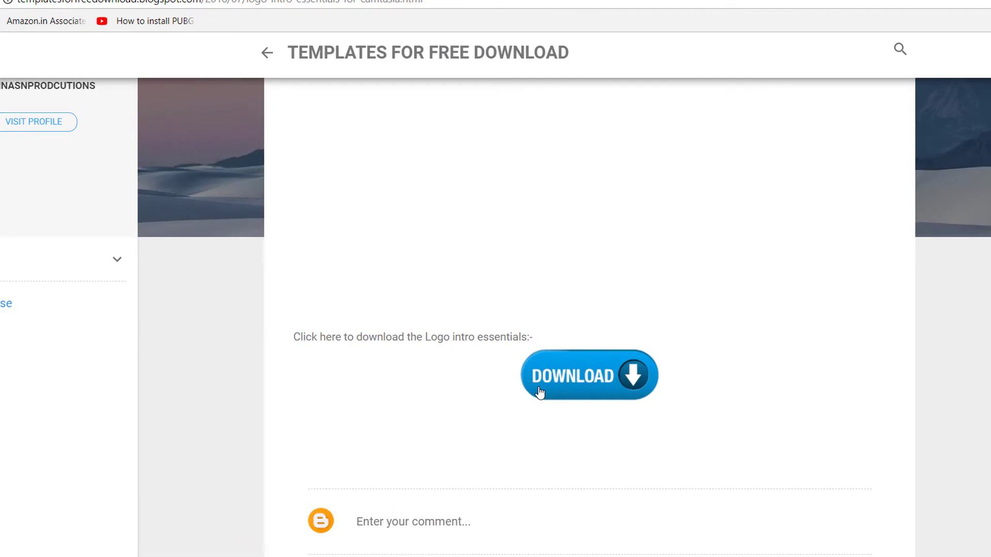
left_click(588, 374)
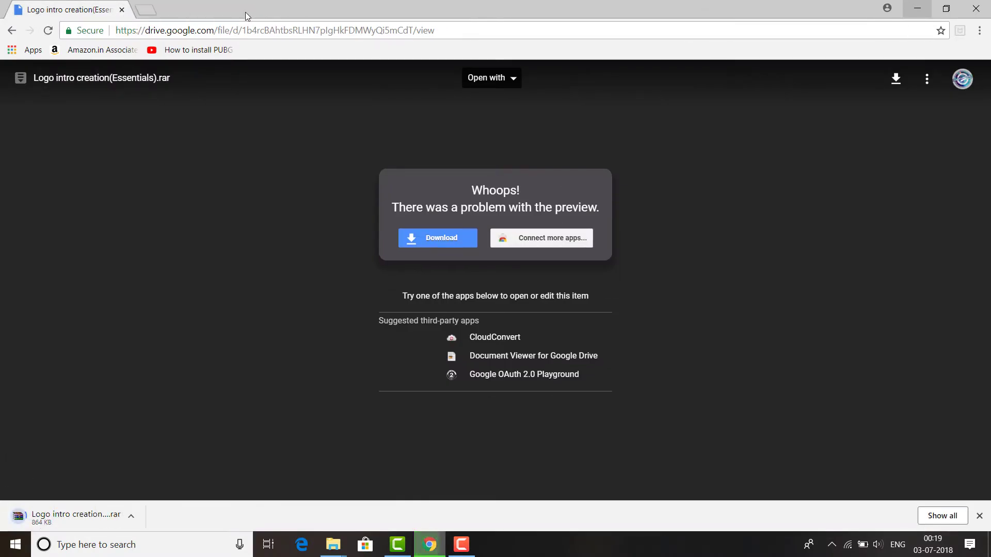
Step: Extract the downloaded .rar archive onto the desktop with Extract Here
left_click(132, 514)
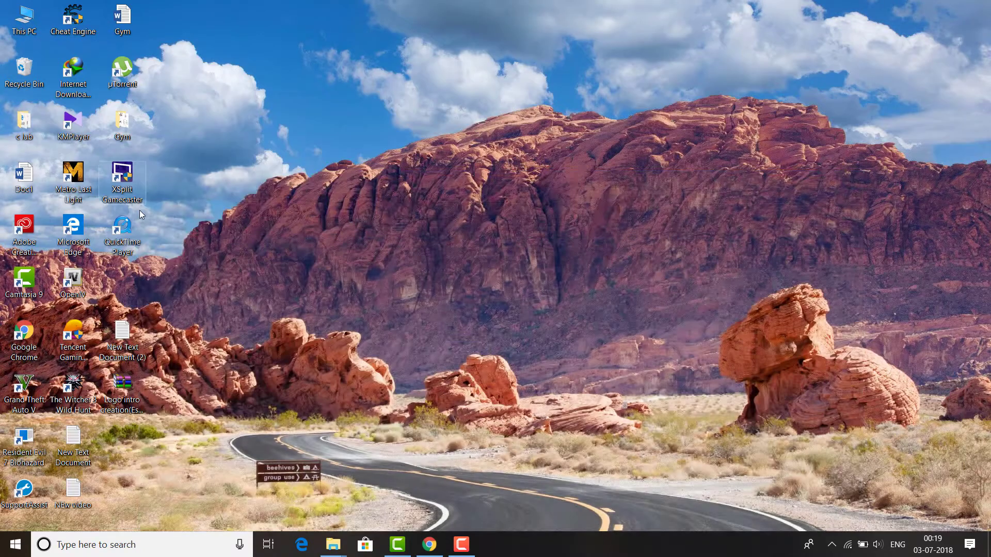
right_click(122, 388)
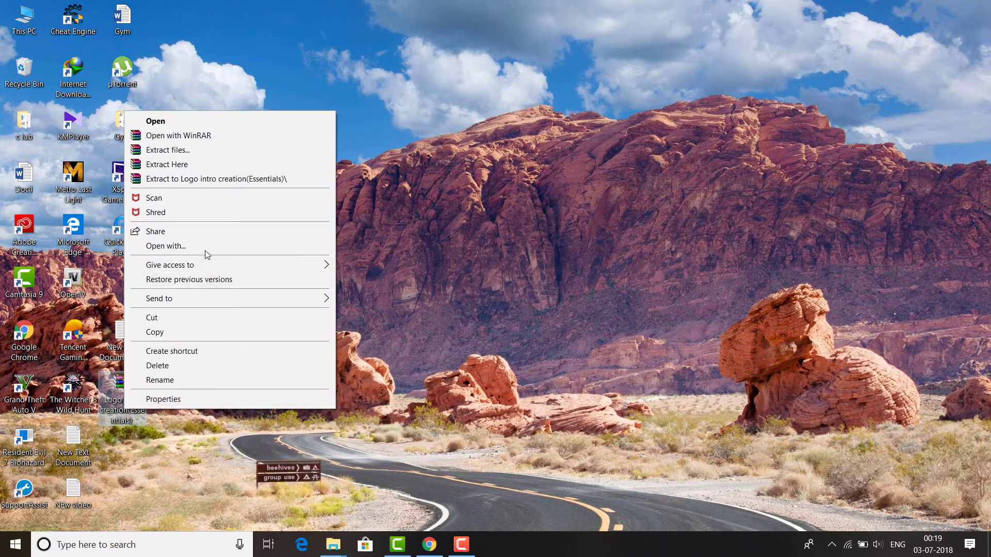
left_click(169, 164)
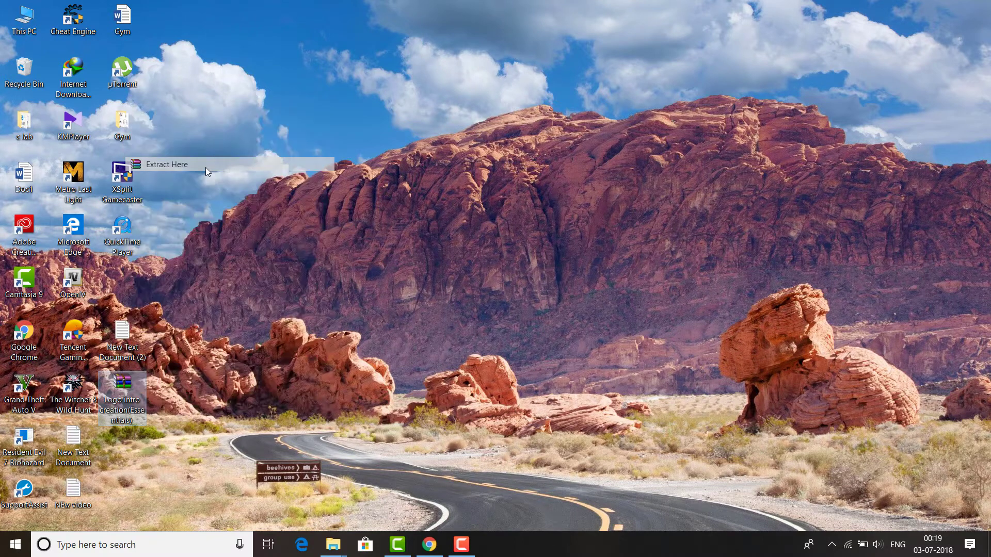
left_click(165, 165)
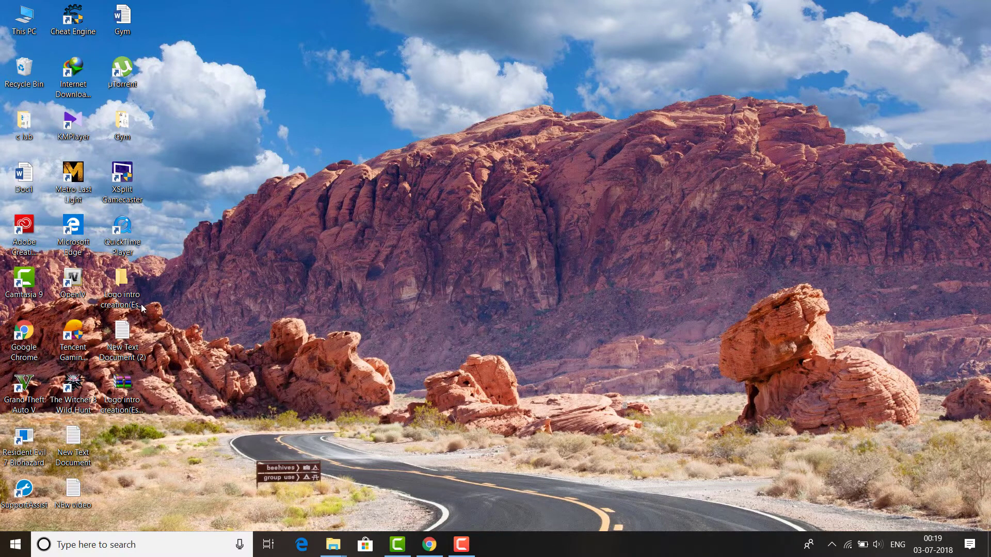
Step: Review the extracted folder's three intro videos, then close the Explorer window
double_click(122, 285)
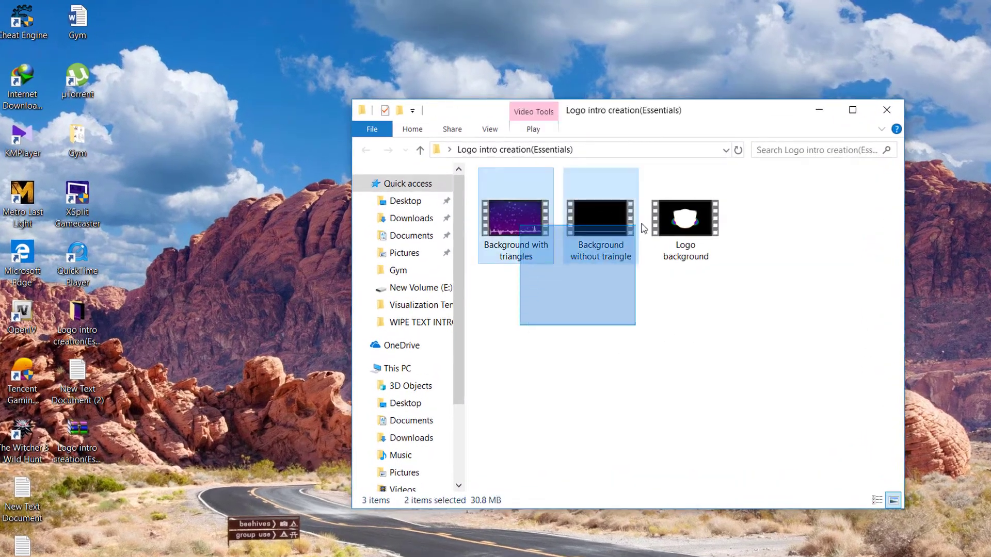
left_click(732, 294)
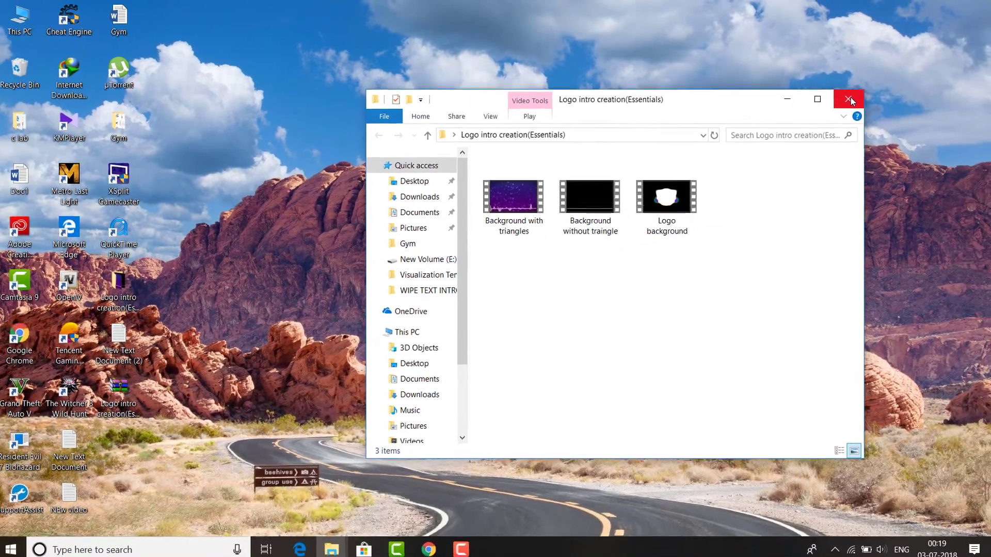
left_click(850, 99)
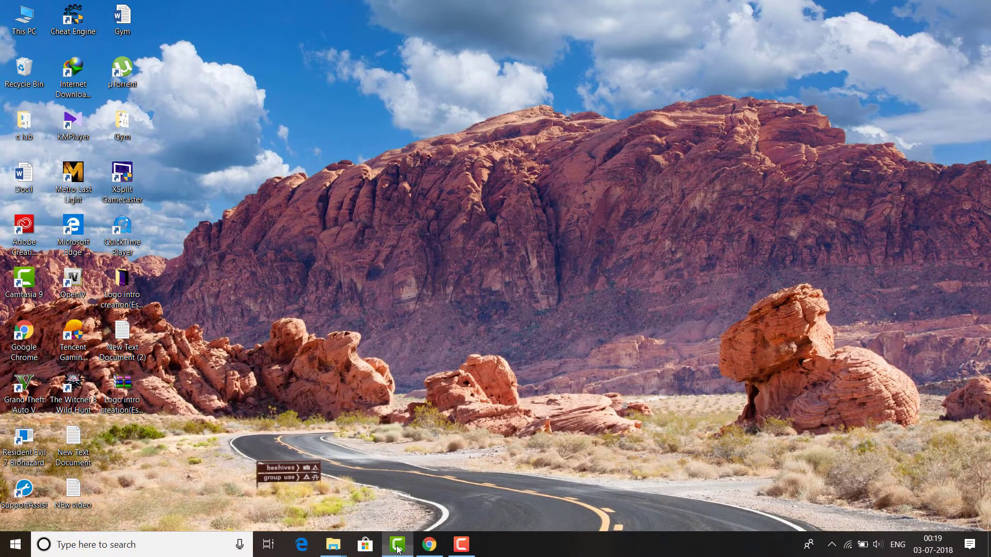
Step: Import the Logo background and Background with triangles videos into the Camtasia media bin
left_click(396, 544)
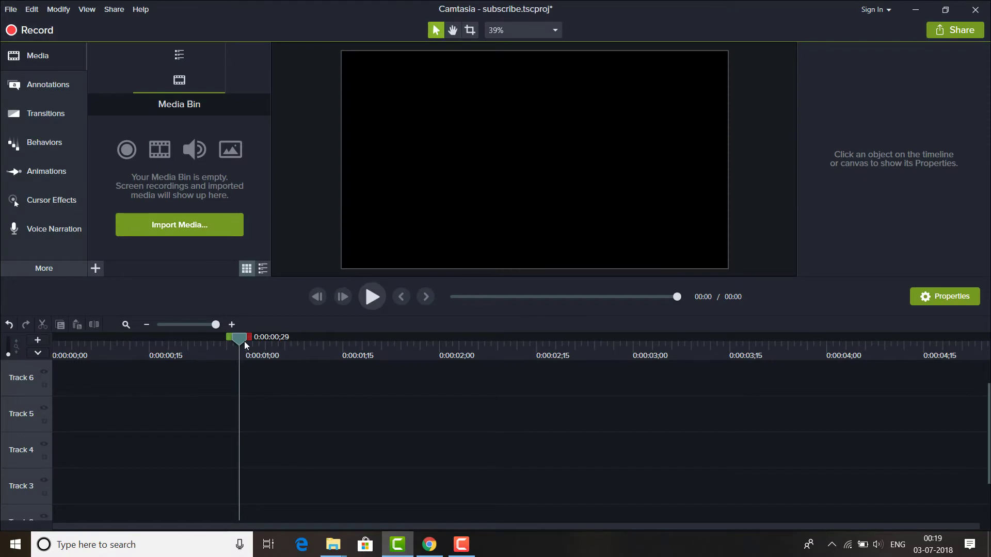
left_click(10, 9)
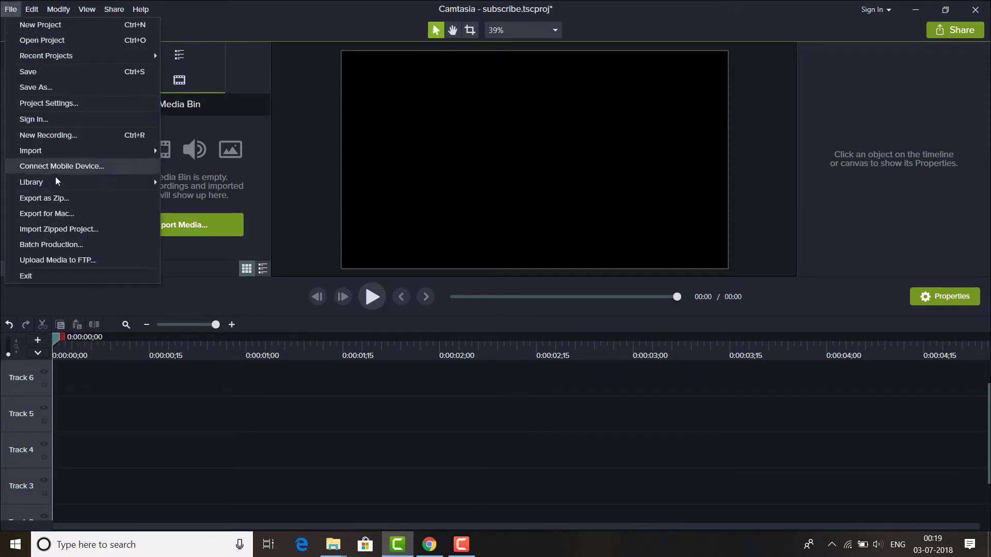
left_click(30, 151)
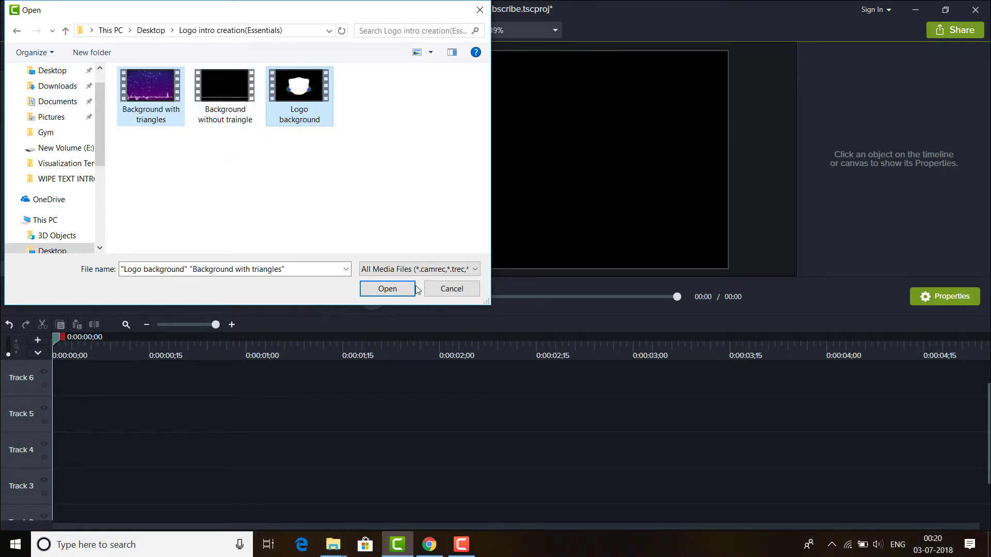
left_click(387, 289)
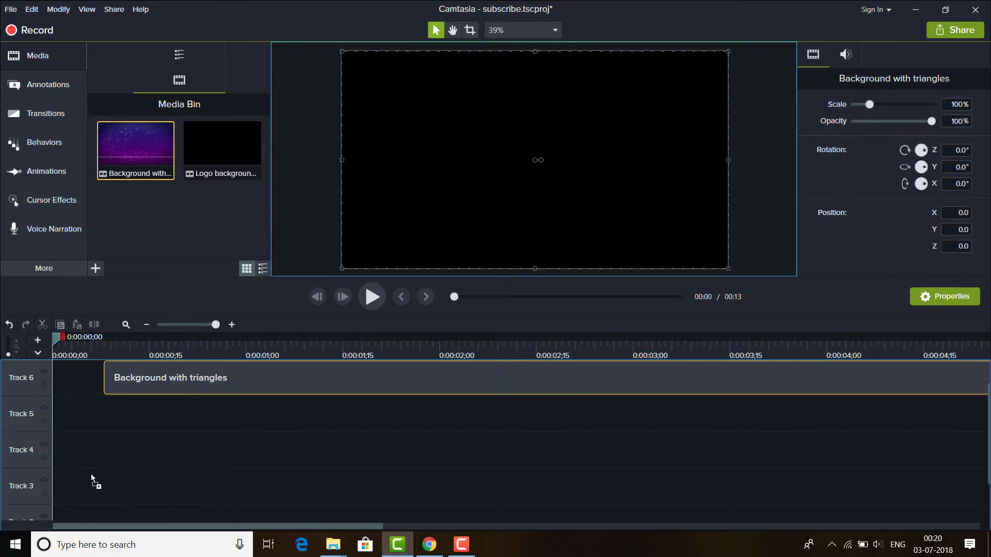
Step: Place the triangles background on Track 1 and Logo background on Track 2, then preview playback
scroll("down", 3)
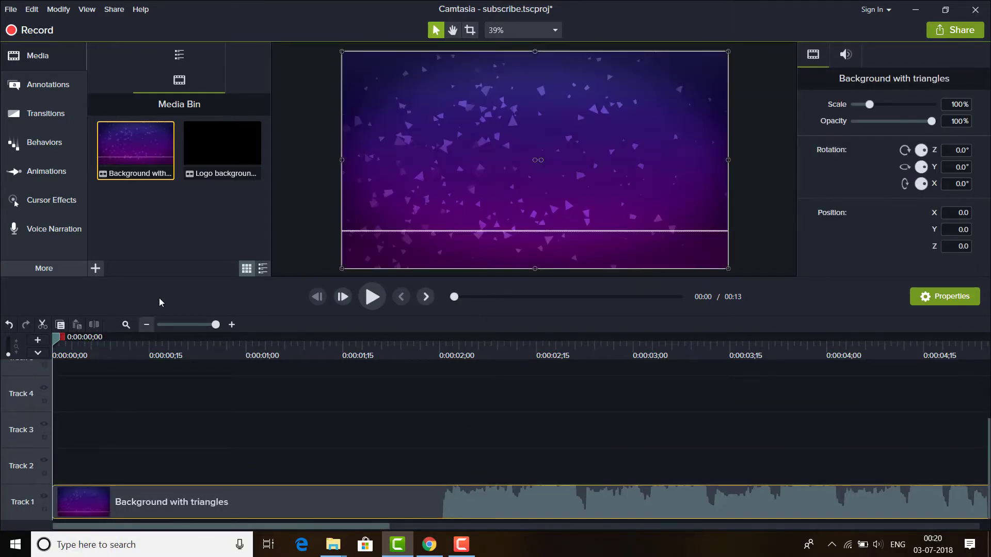
left_click_drag(215, 324, 210, 324)
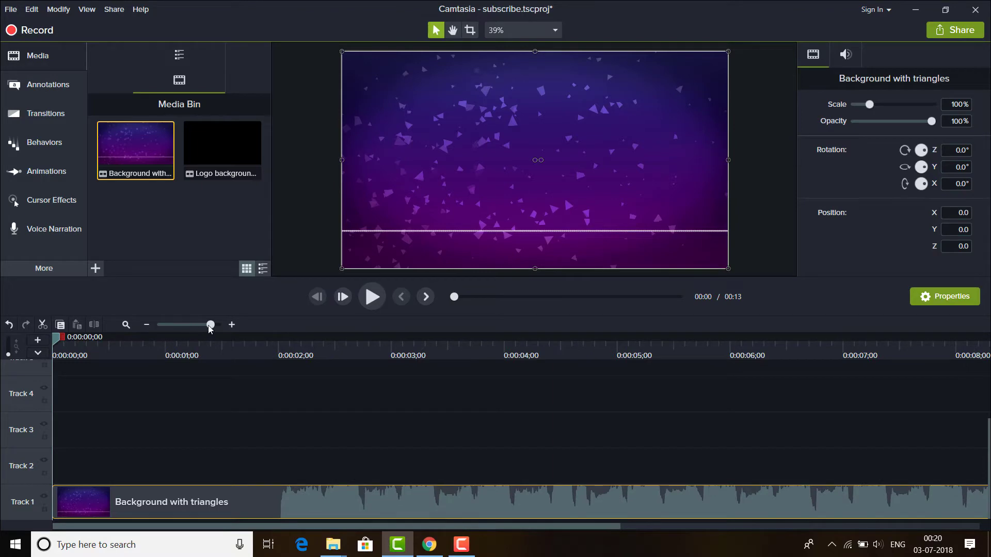
left_click_drag(211, 324, 196, 324)
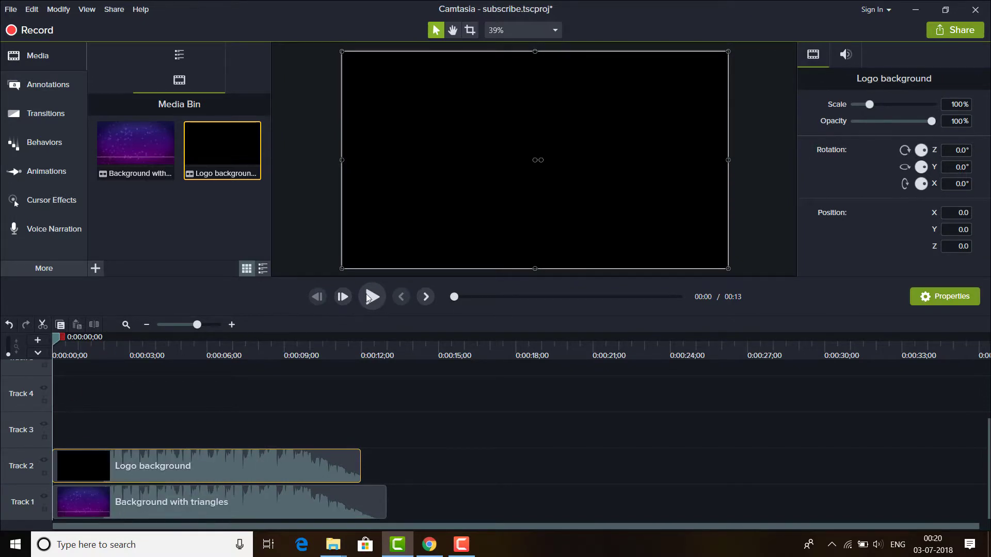
left_click(372, 296)
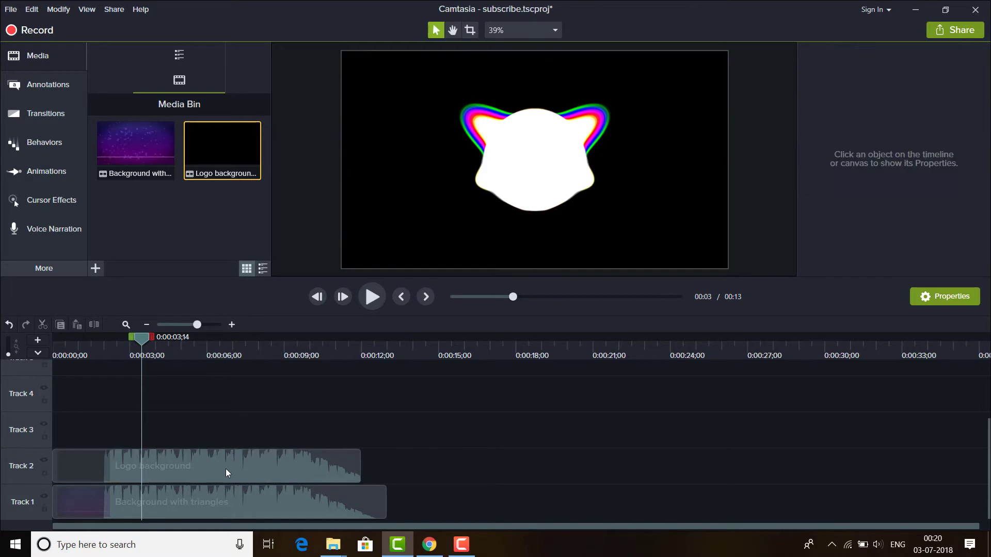
Step: Stop playback and silence the Logo background clip's audio so only the triangles clip keeps sound
left_click(207, 465)
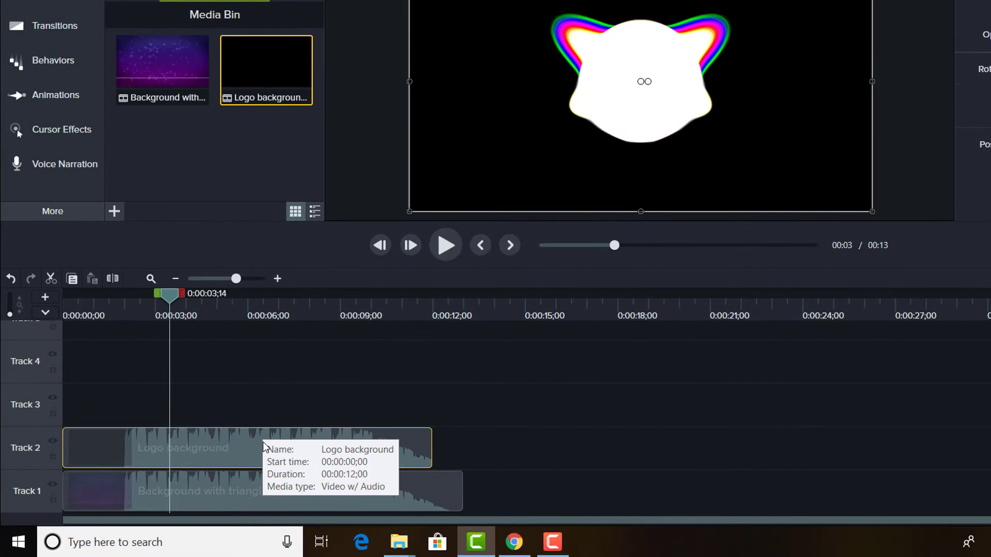
mouse_move(206, 449)
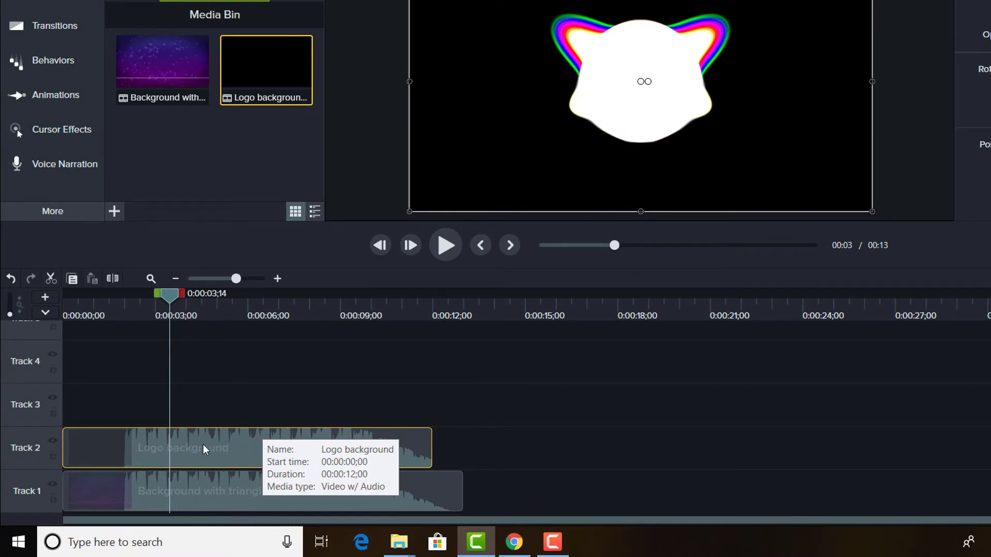
right_click(205, 449)
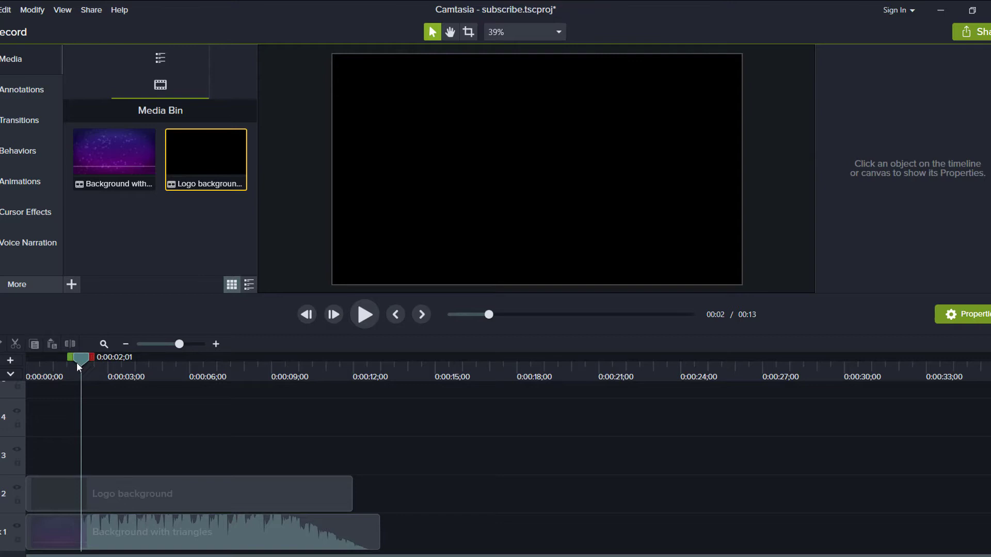
Step: Scrub the playhead around 0:02–0:03 to find where the grey circle and dark ring appear
left_click_drag(79, 359, 44, 360)
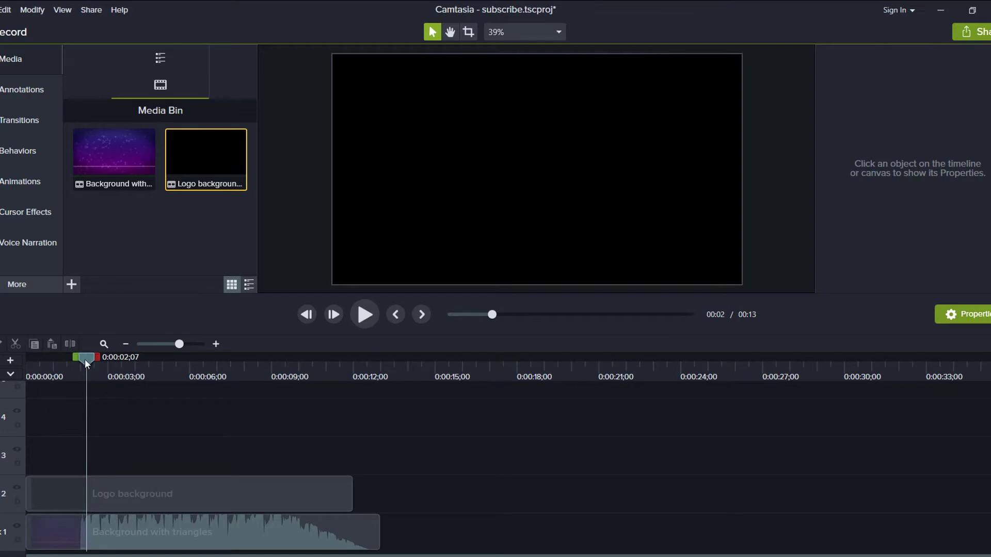
left_click_drag(84, 357, 108, 357)
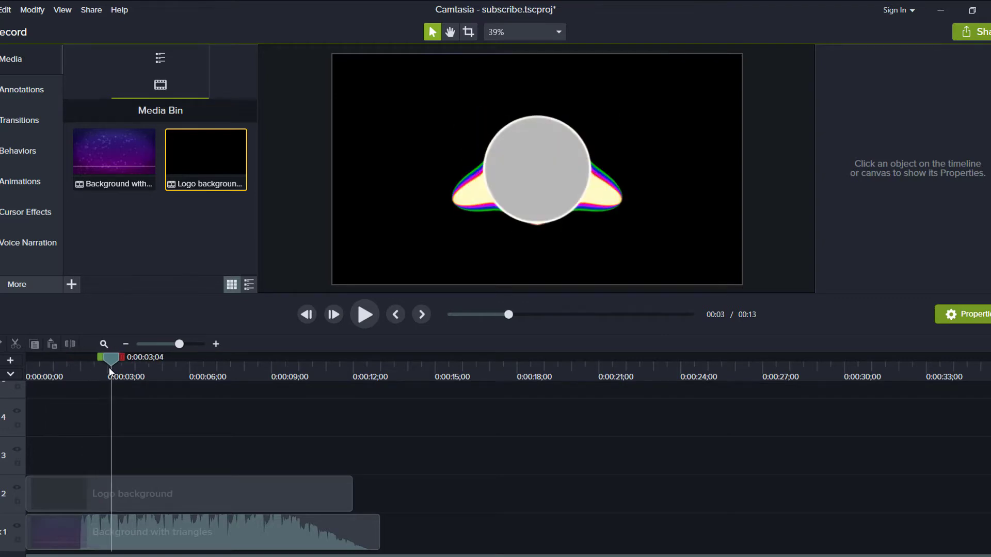
left_click_drag(108, 357, 94, 357)
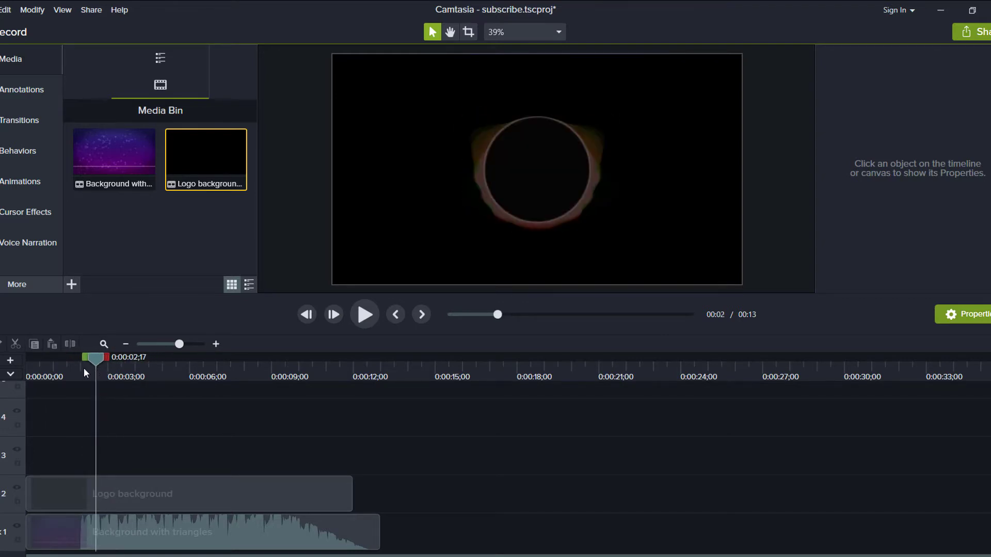
left_click_drag(93, 359, 86, 360)
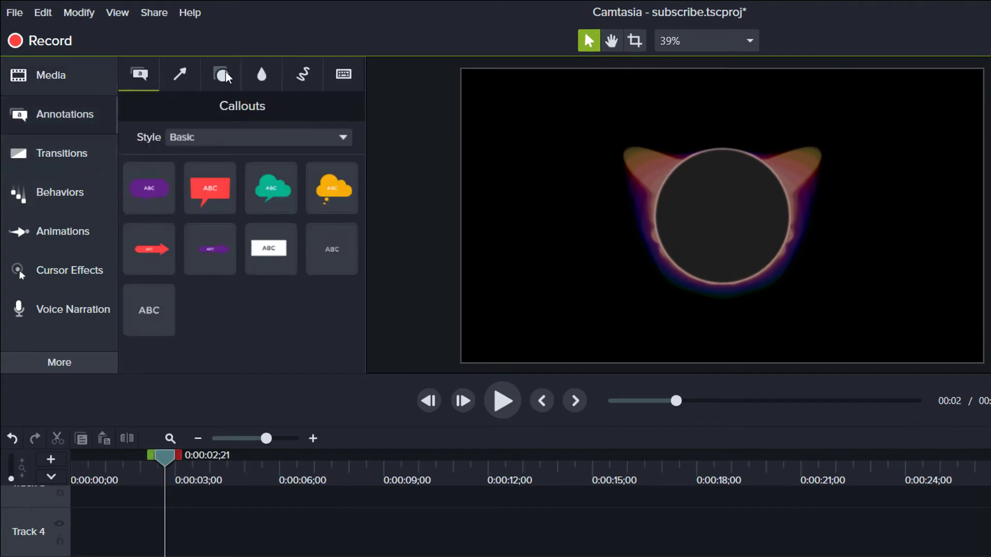
mouse_move(221, 75)
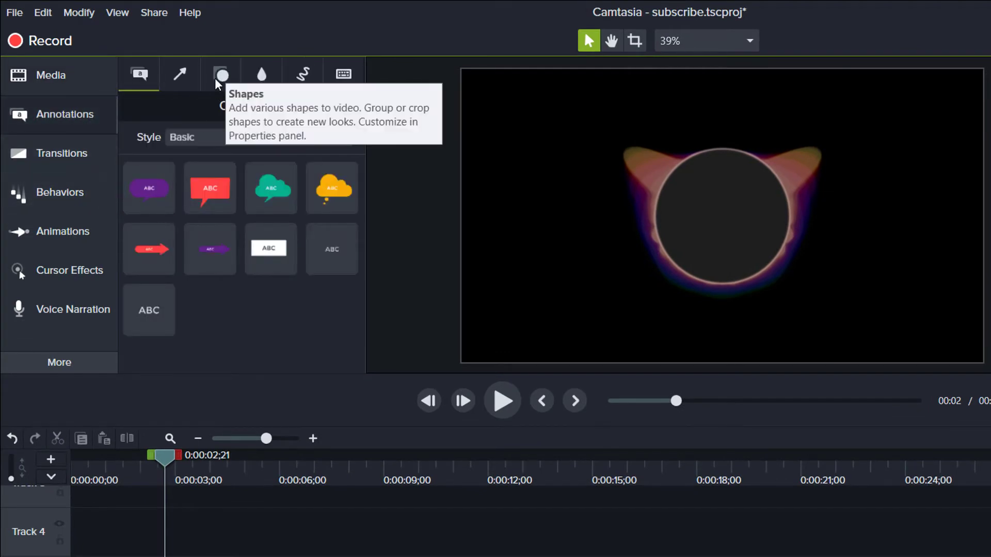
Step: Add a white ellipse from Shapes on Track 3 and resize it into a circle filling the logo ring
left_click(221, 75)
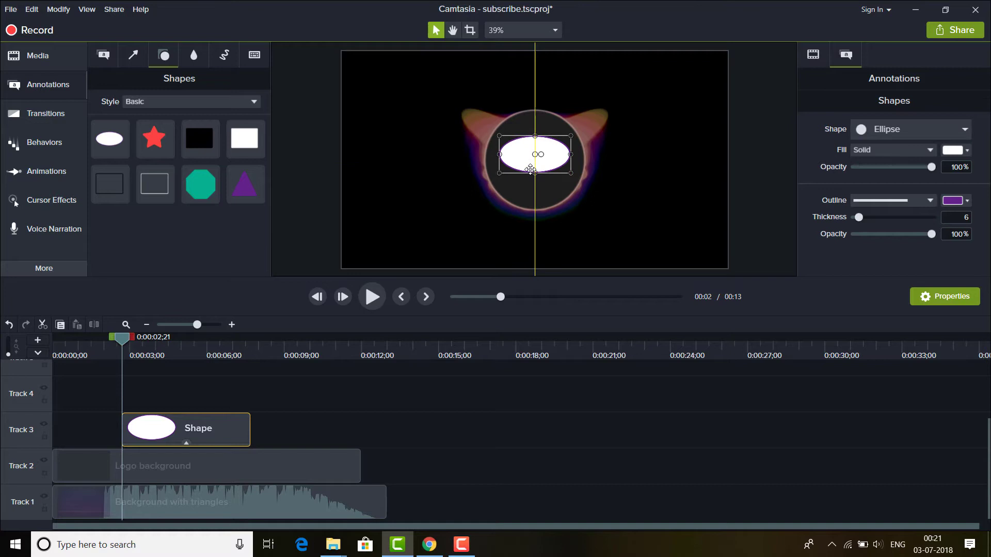
left_click_drag(534, 154, 535, 160)
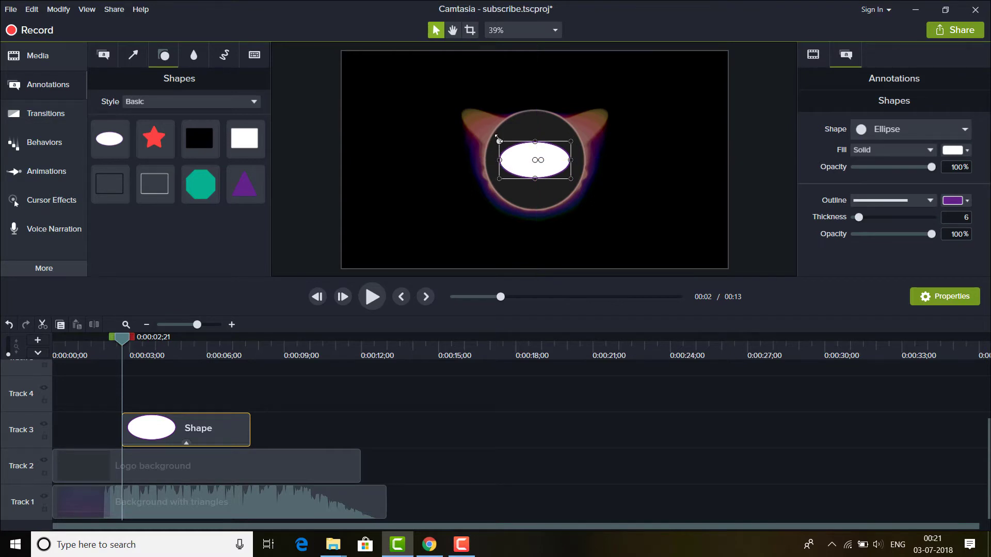
left_click_drag(536, 142, 535, 110)
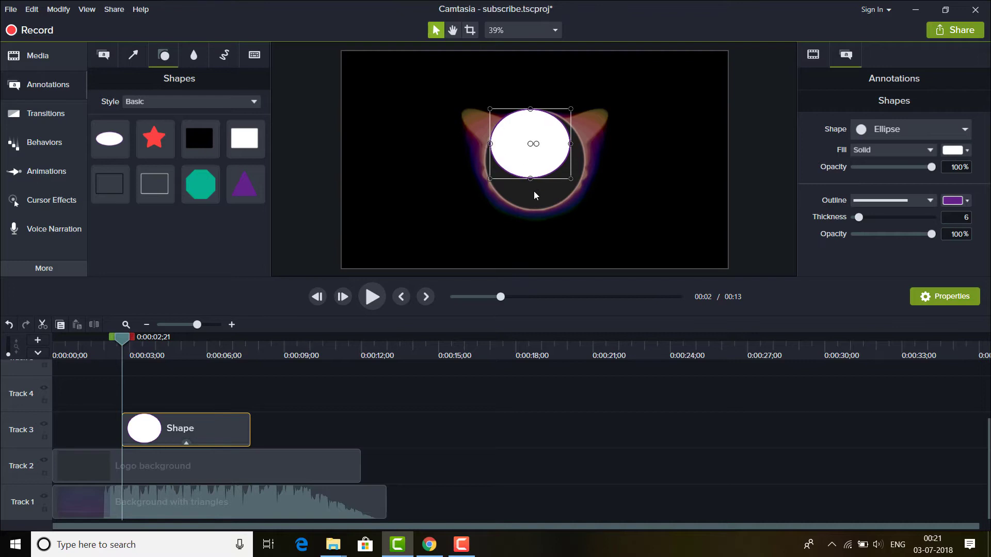
left_click_drag(531, 180, 530, 203)
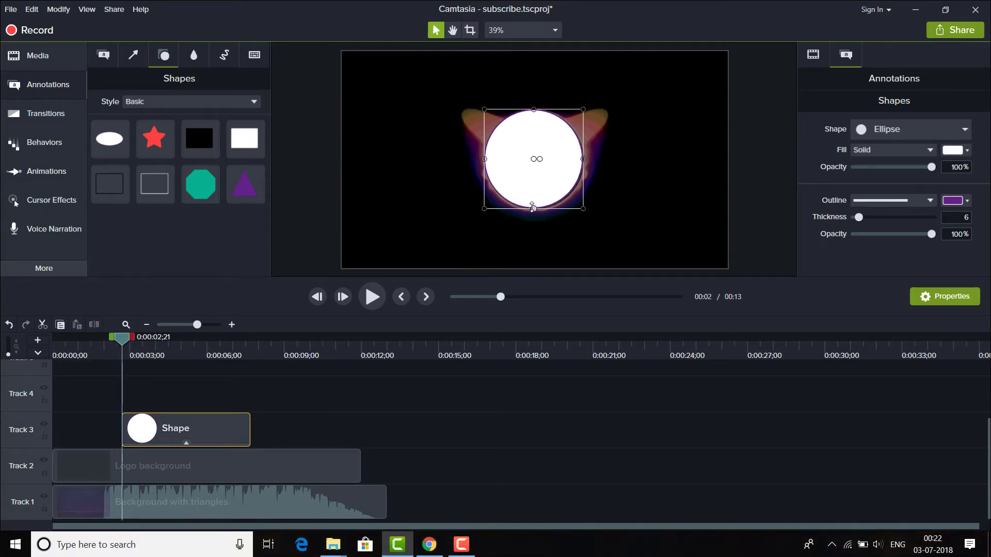
mouse_move(534, 175)
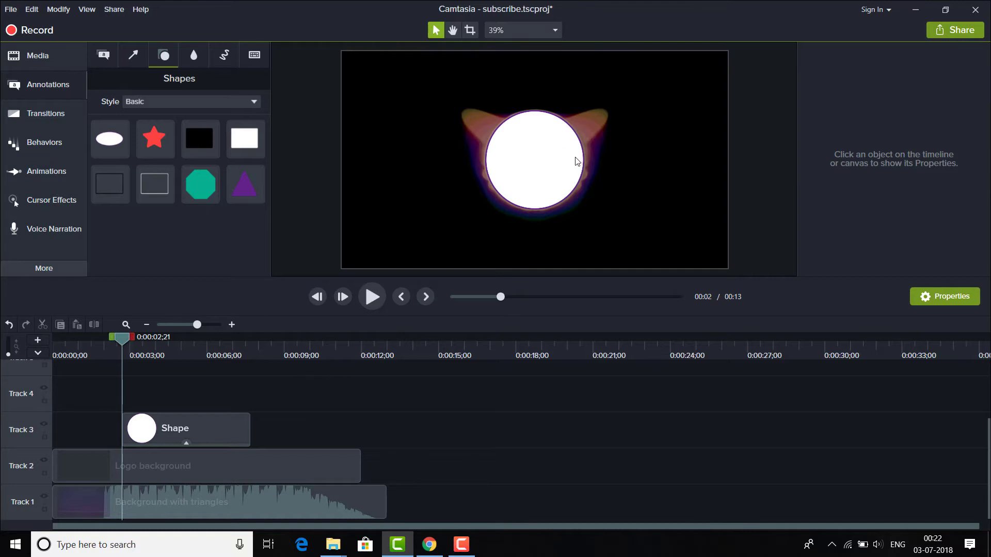
mouse_move(125, 385)
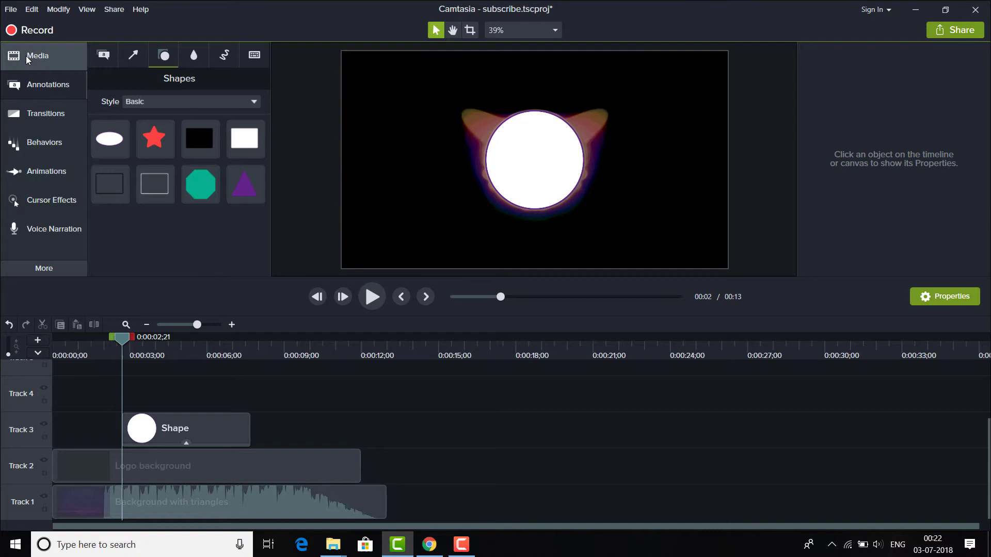
Step: Import My logo.png from Documents and place it on Track 4 above the white circle
left_click(37, 56)
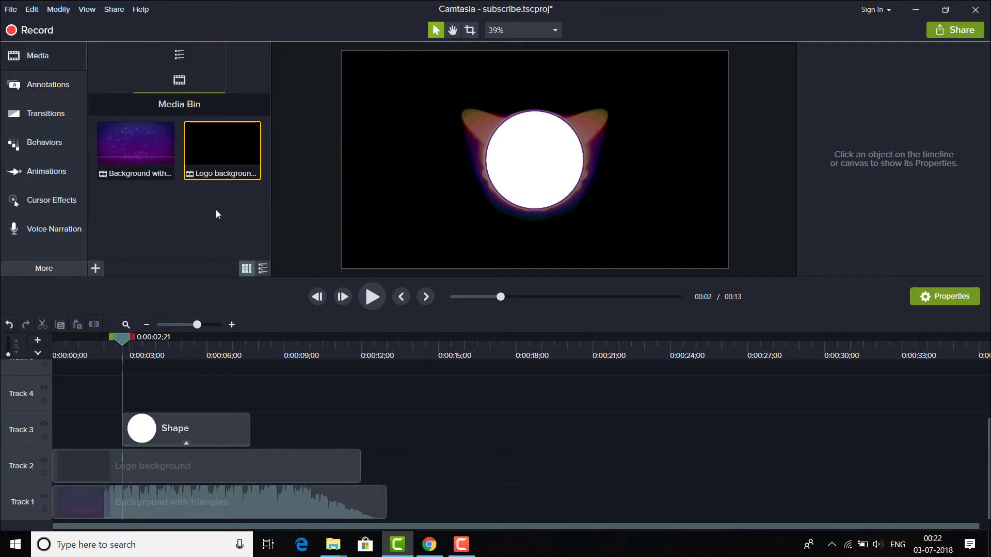
left_click(10, 10)
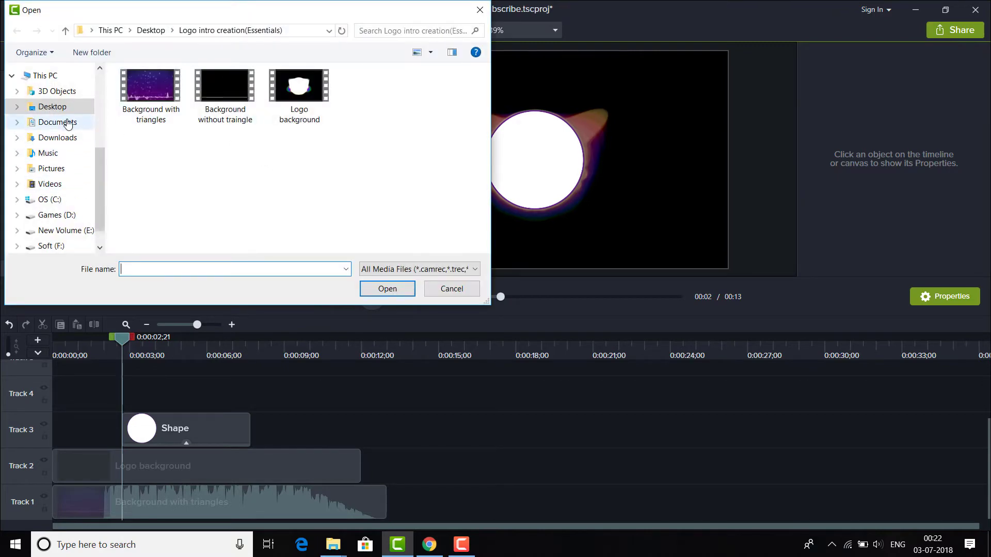
left_click(57, 121)
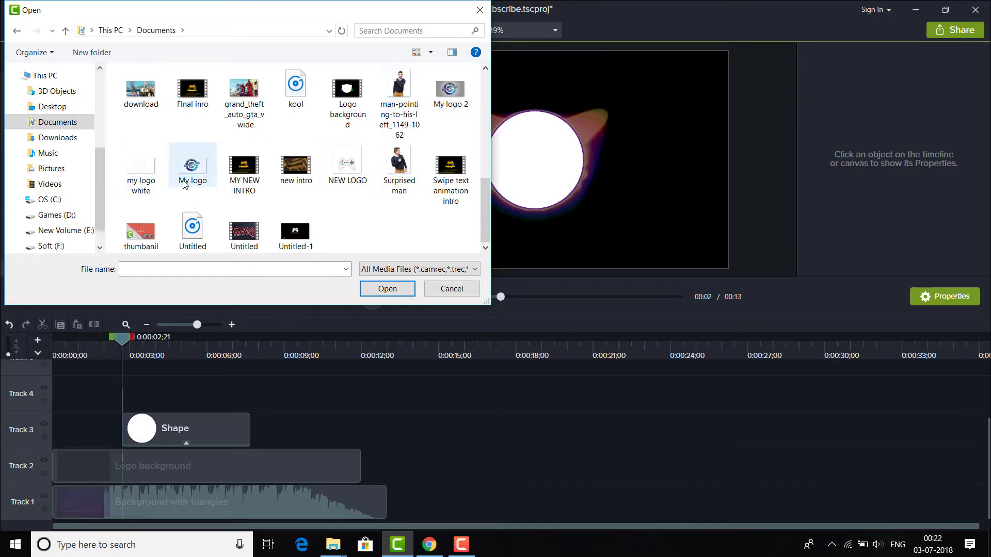
left_click(451, 289)
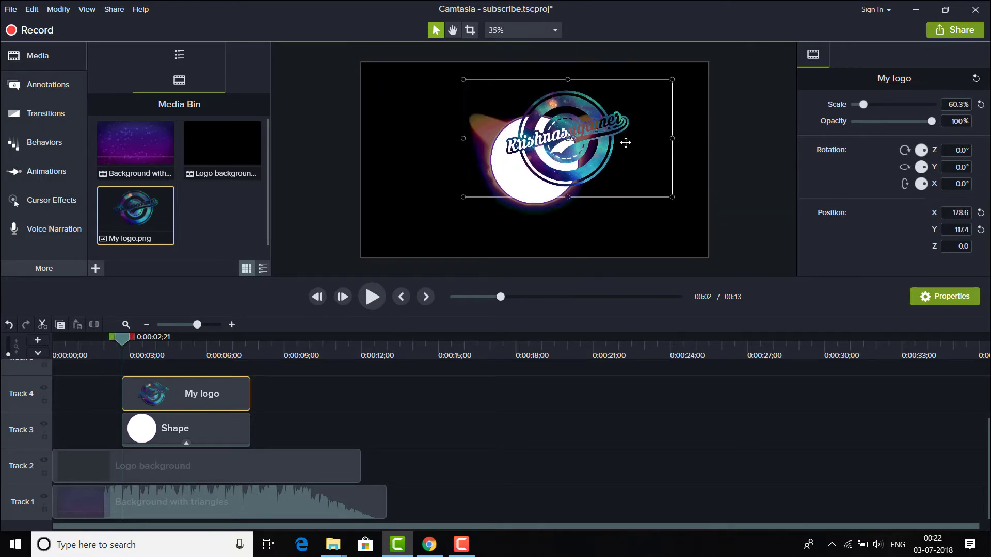
Step: Centre My logo on the white circle and scale it to about 42.6% so it fits inside the ring
left_click_drag(672, 80, 607, 114)
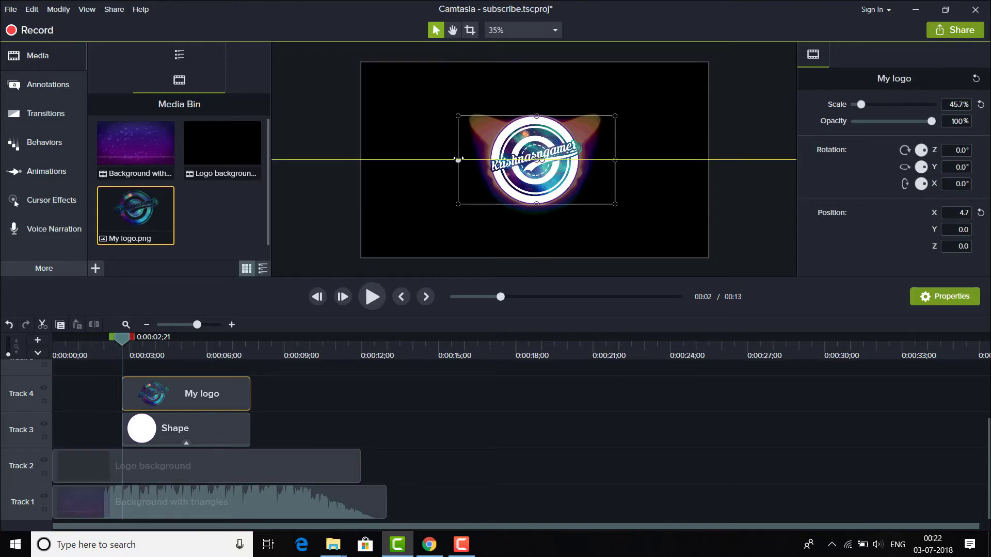
left_click_drag(615, 159, 609, 159)
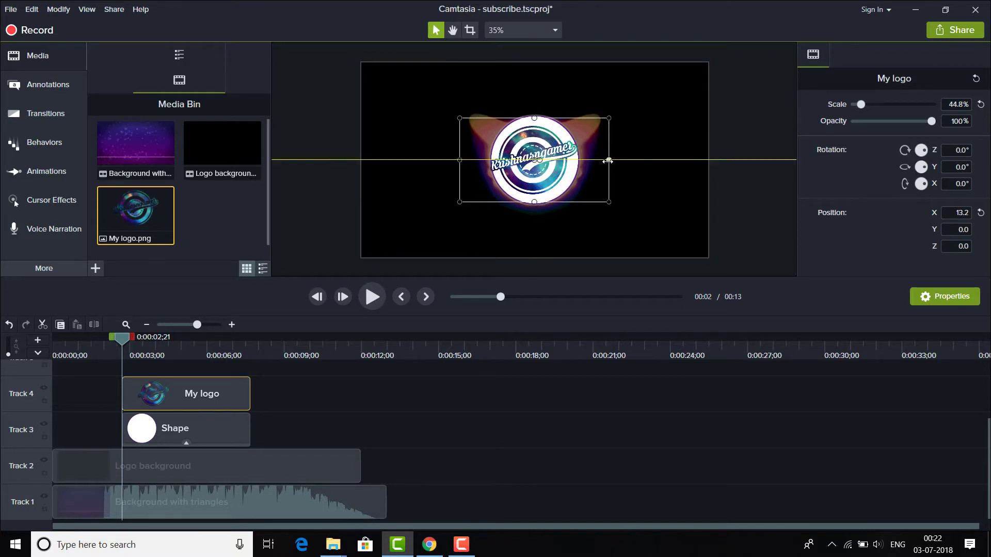
left_click_drag(608, 159, 533, 159)
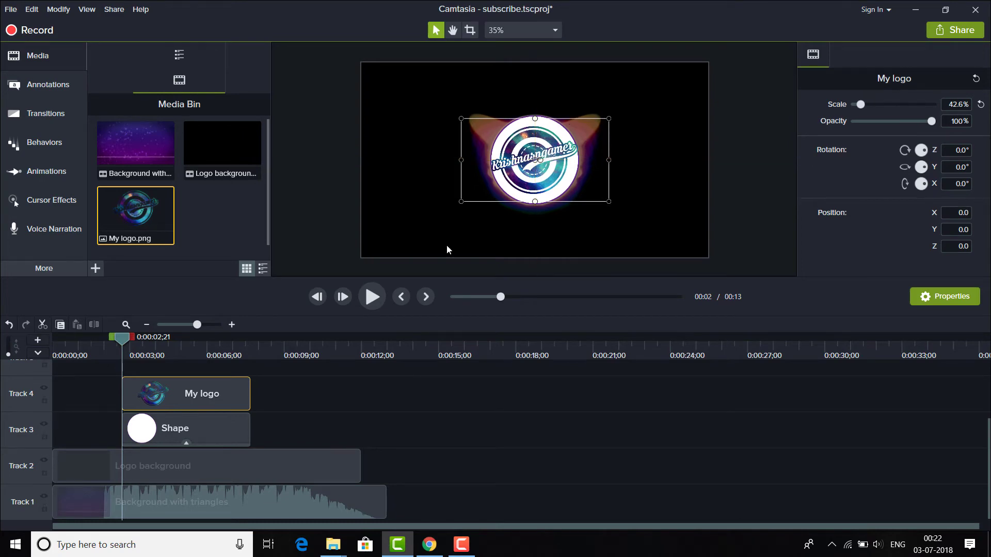
mouse_move(470, 253)
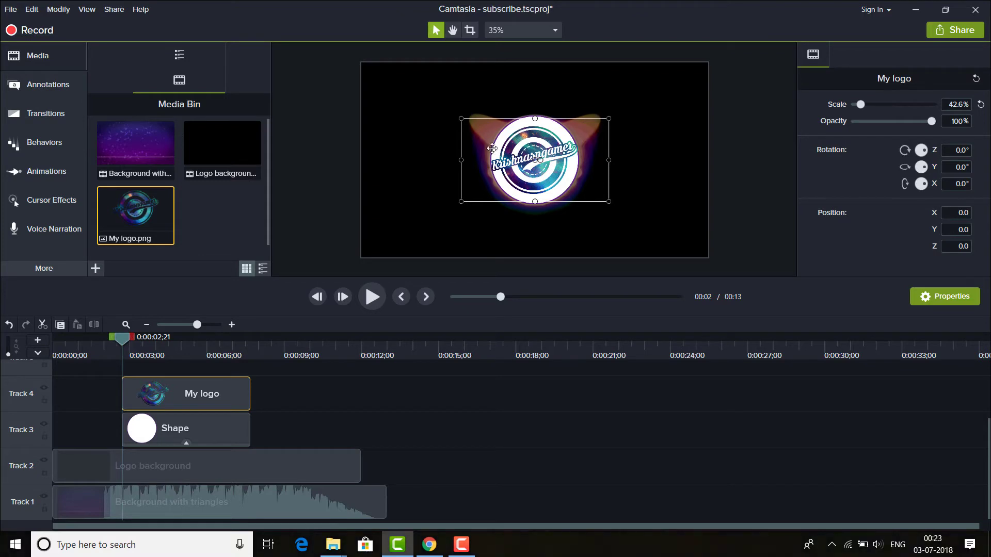
mouse_move(262, 472)
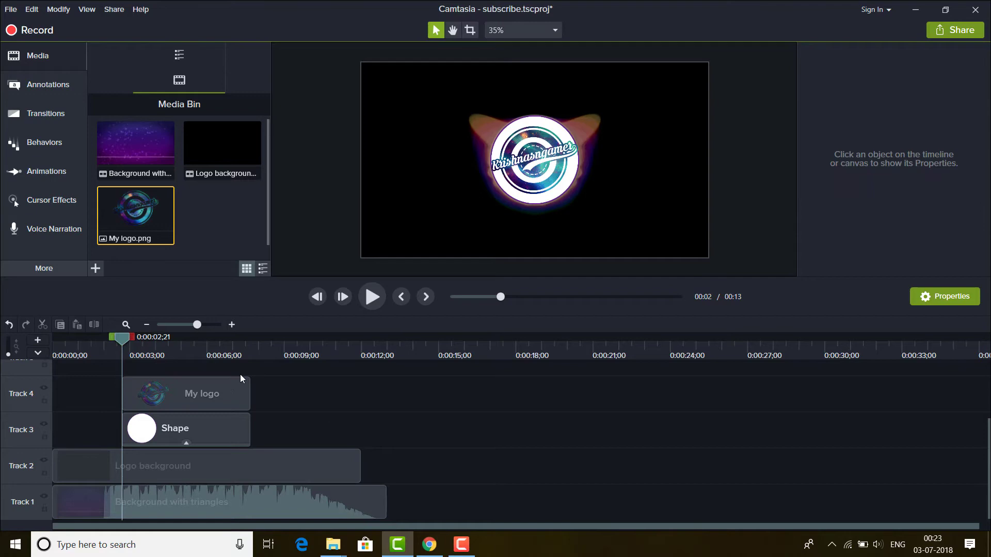
left_click(206, 465)
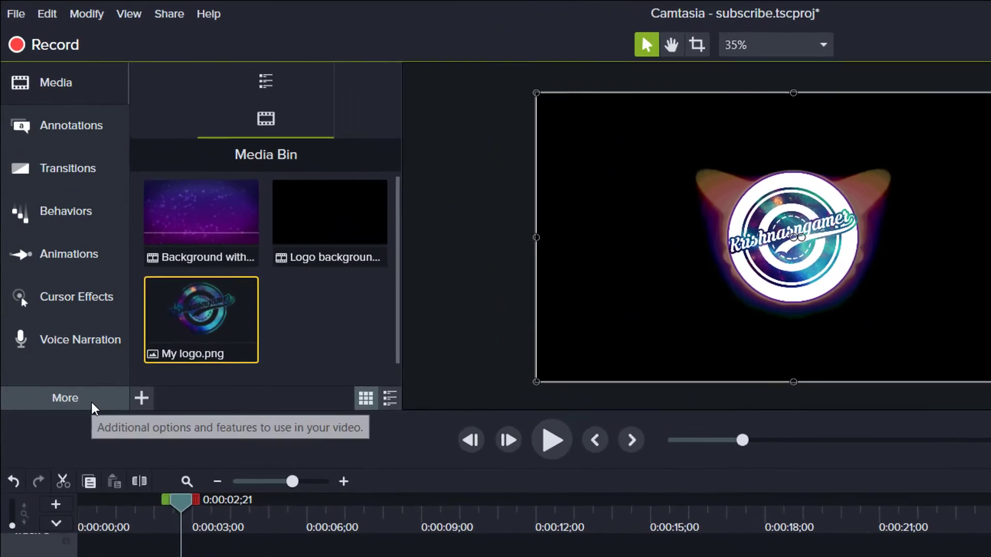
Step: Apply a Remove a Color visual effect to the Logo background clip targeting black
left_click(64, 399)
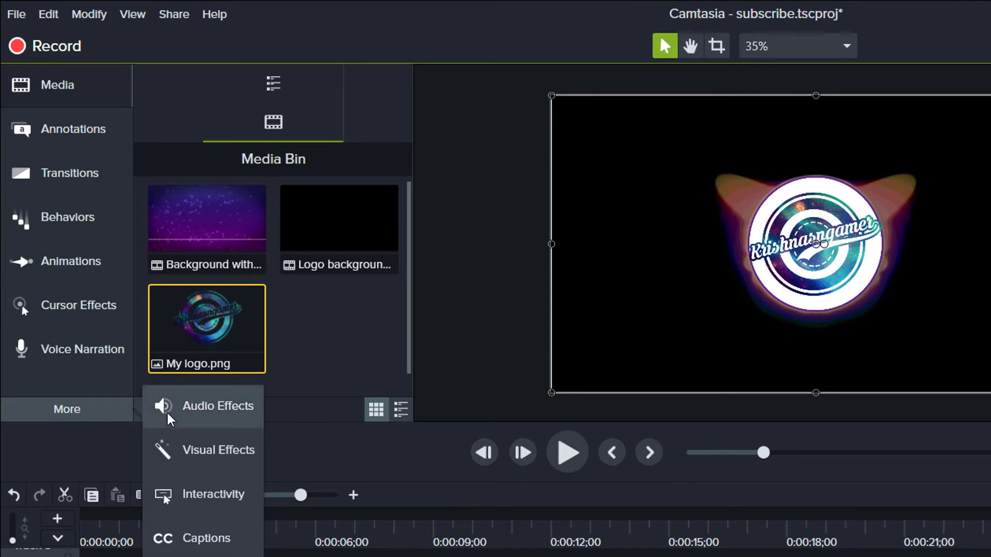
left_click(218, 450)
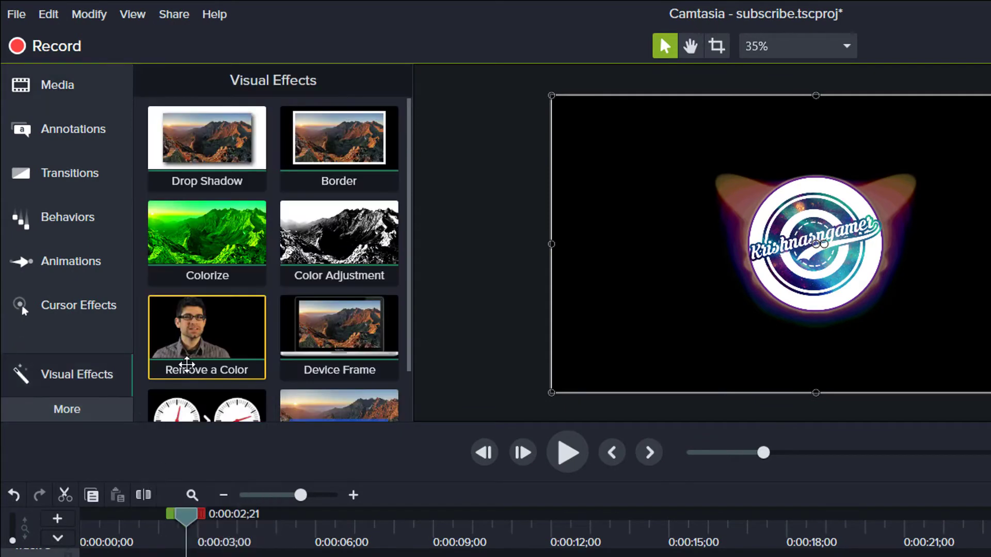
mouse_move(207, 341)
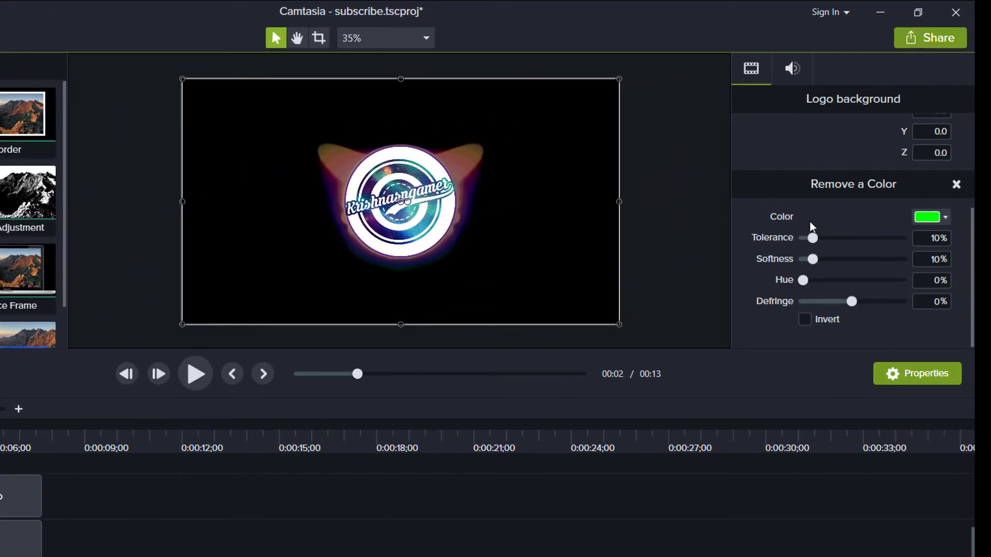
left_click(945, 217)
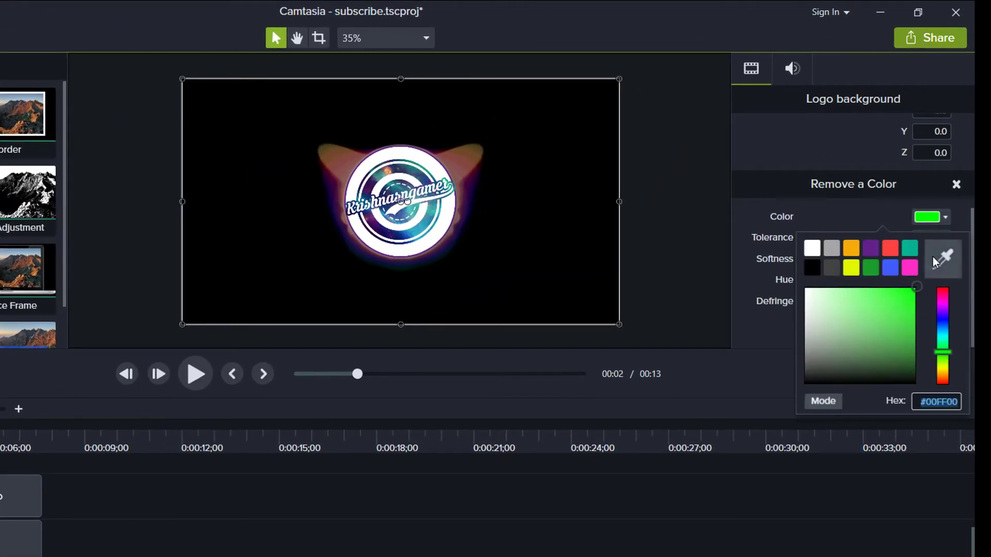
mouse_move(942, 258)
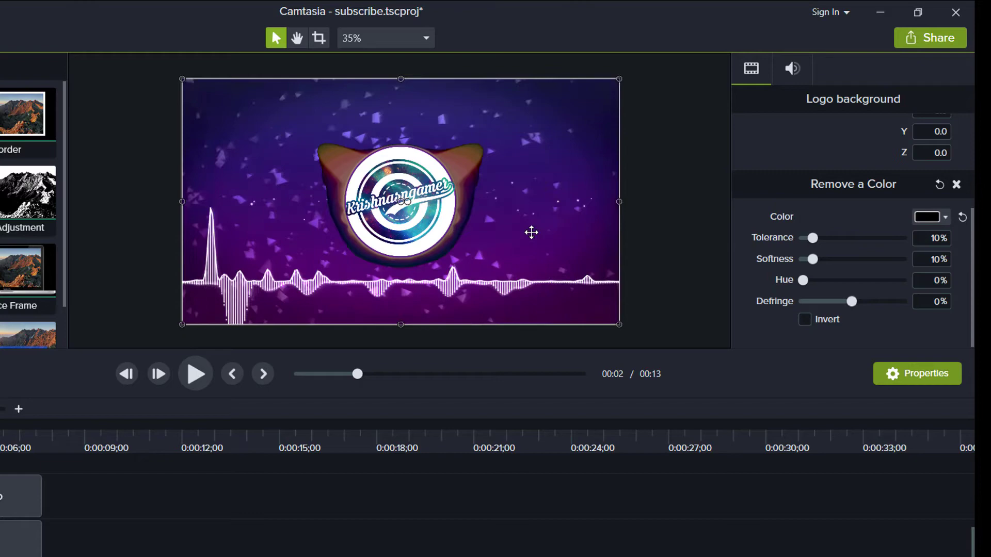
mouse_move(403, 156)
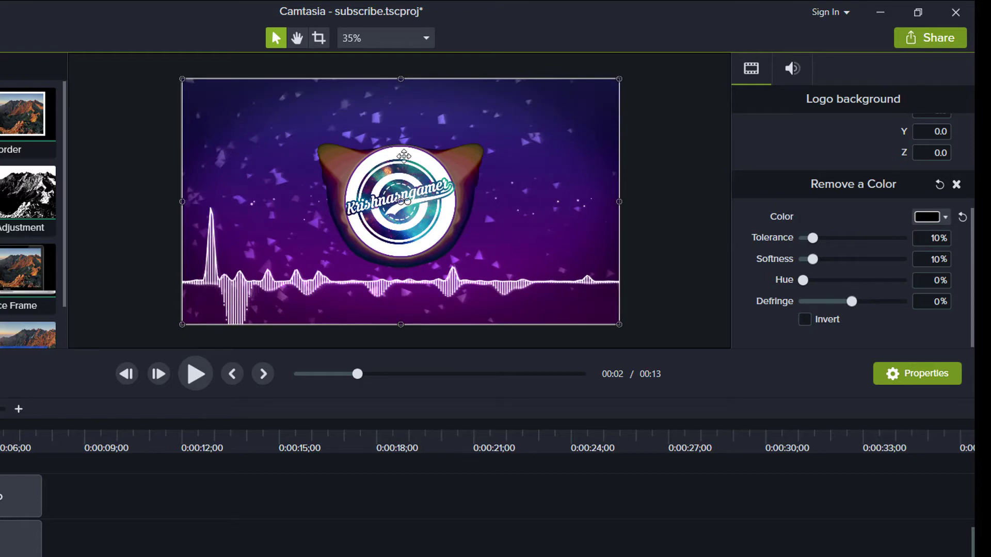
mouse_move(247, 348)
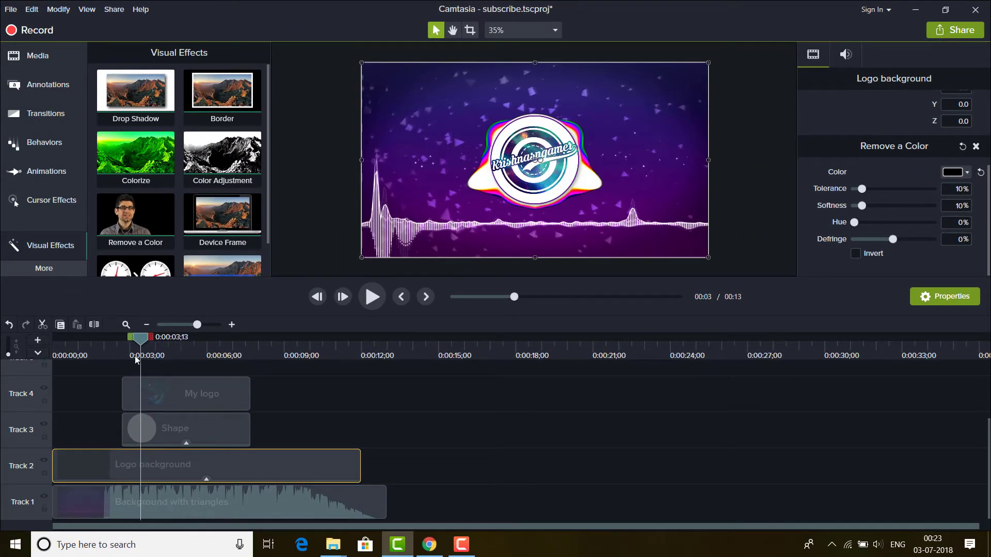
Step: Select the white circle clip, then play the intro from the start and stop the preview
left_click_drag(137, 339, 108, 338)
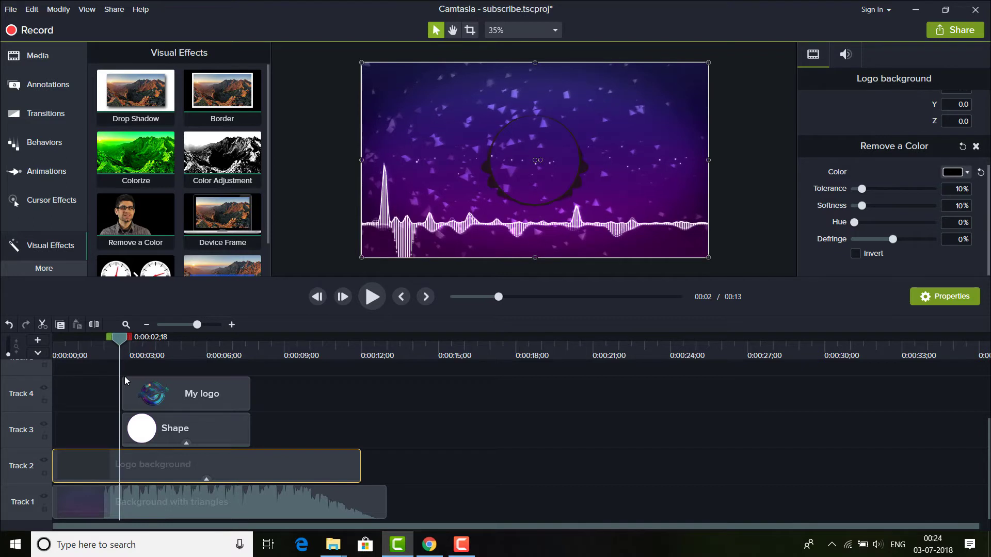
left_click(185, 393)
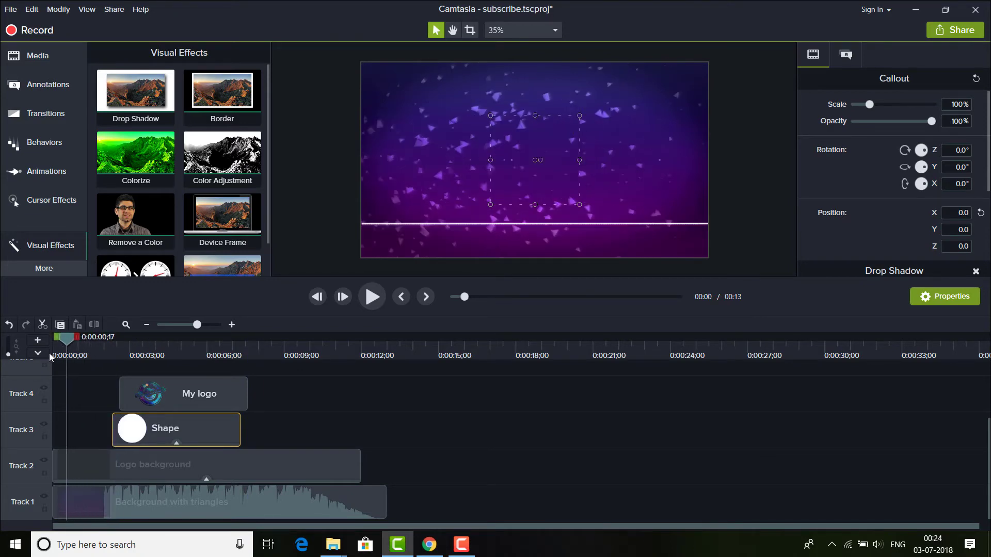
left_click(372, 296)
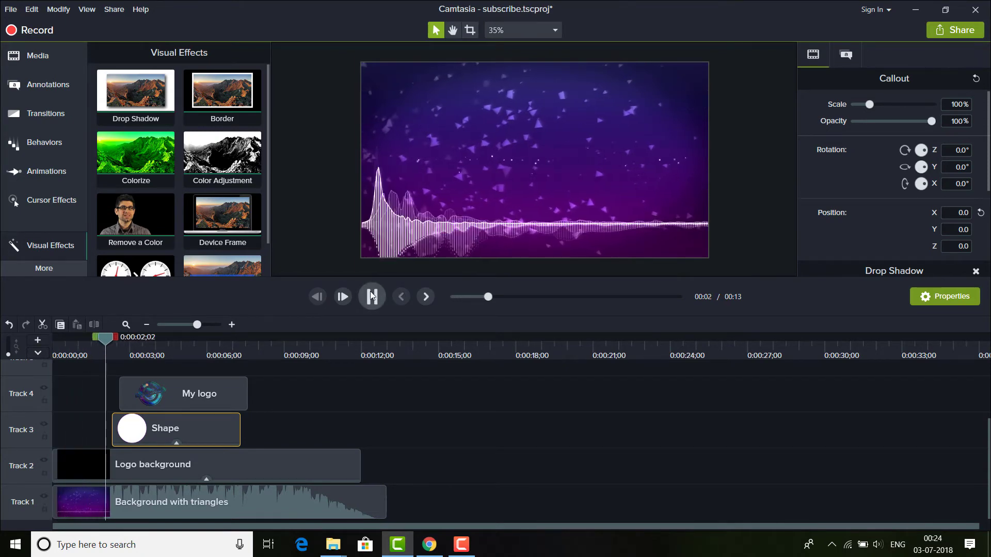
left_click(372, 296)
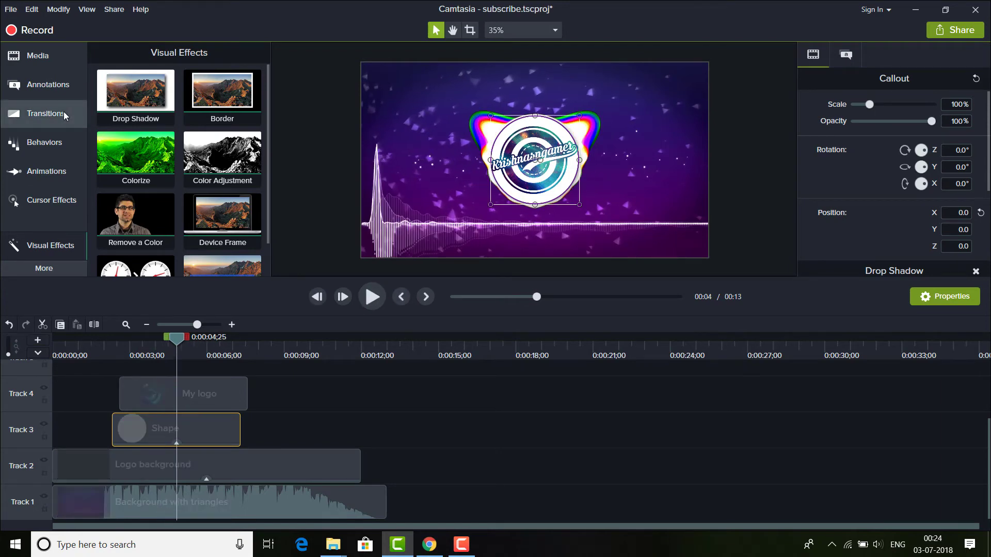
mouse_move(46, 114)
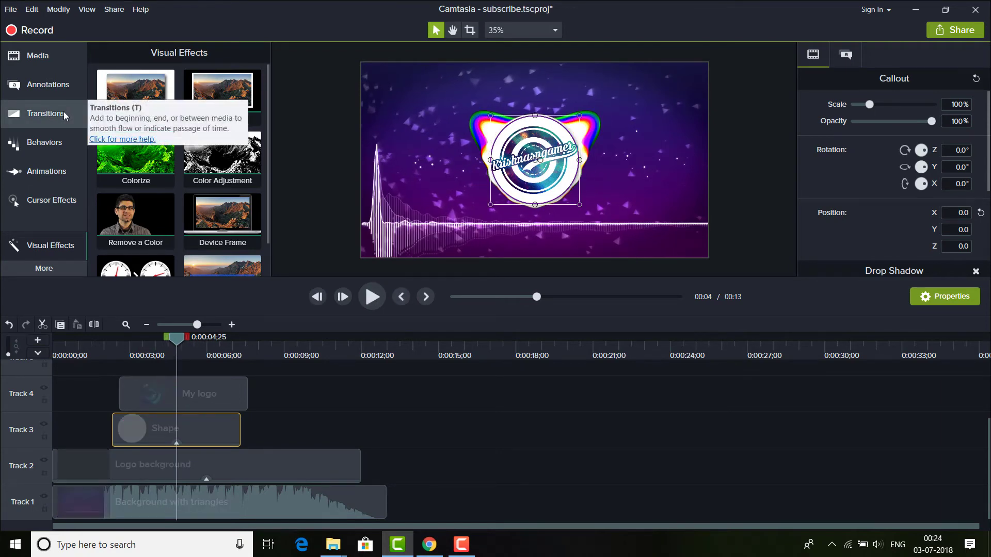
Step: Browse the transitions and lengthen the white circle clip to match the 12-second background
left_click(45, 114)
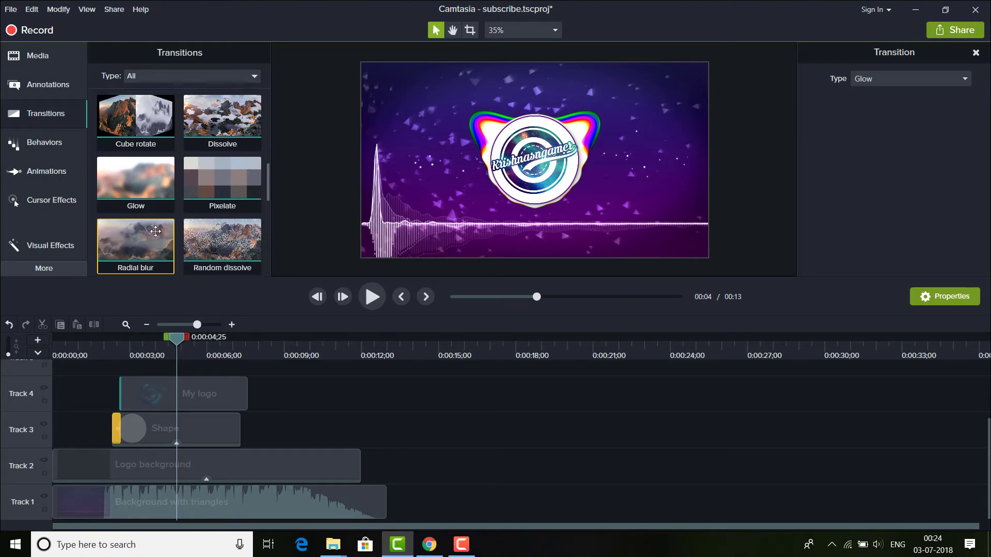
scroll("down", 3)
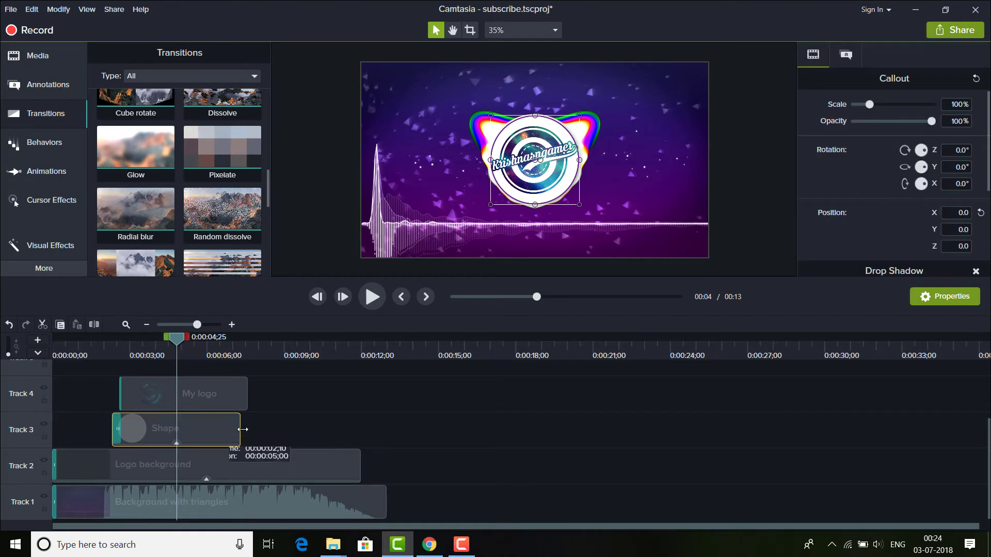
left_click_drag(244, 441, 360, 440)
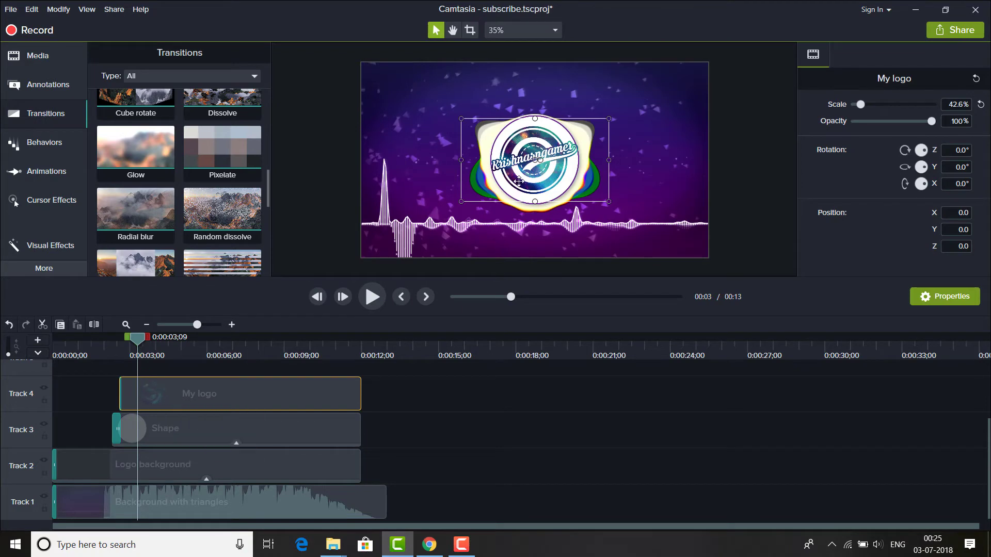
Step: Shrink the grouped logo and circle and move them higher in the frame
left_click(207, 466)
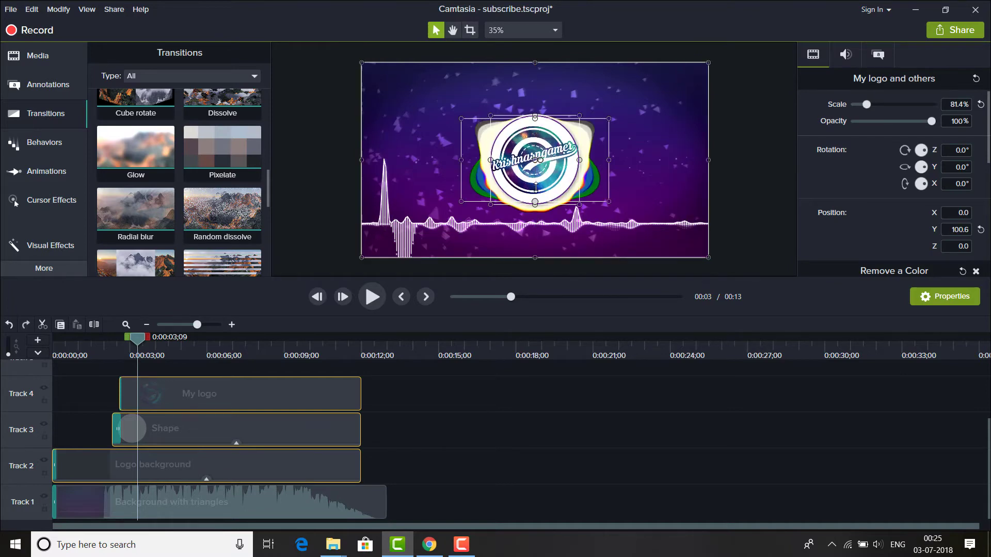
left_click_drag(609, 161, 602, 161)
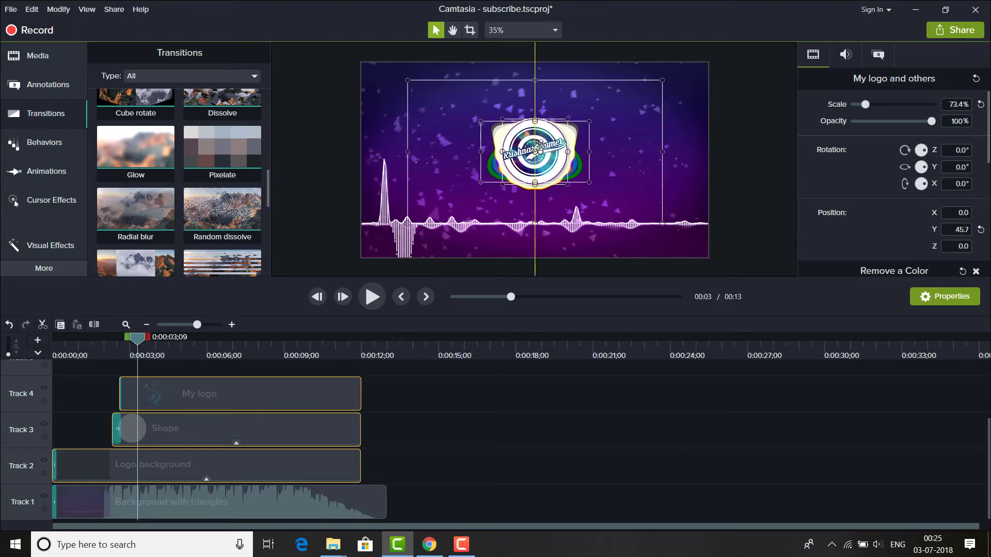
left_click_drag(533, 152, 533, 133)
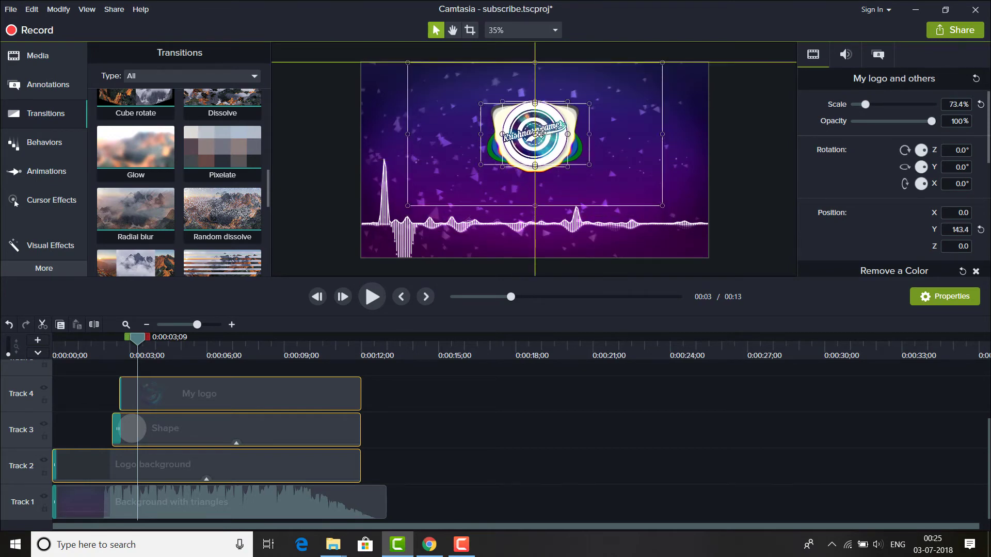
left_click(510, 409)
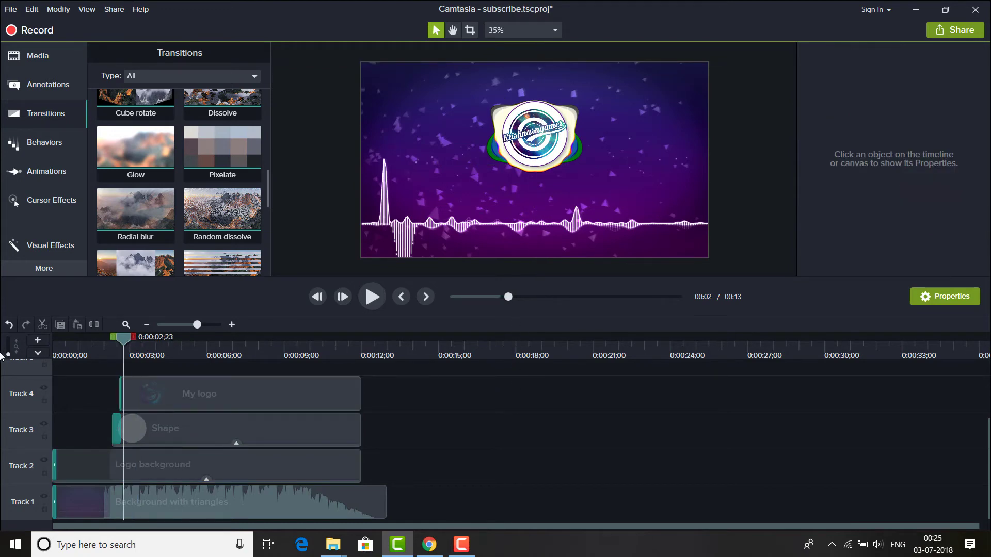
Step: Play back the finished intro from the start
left_click(371, 296)
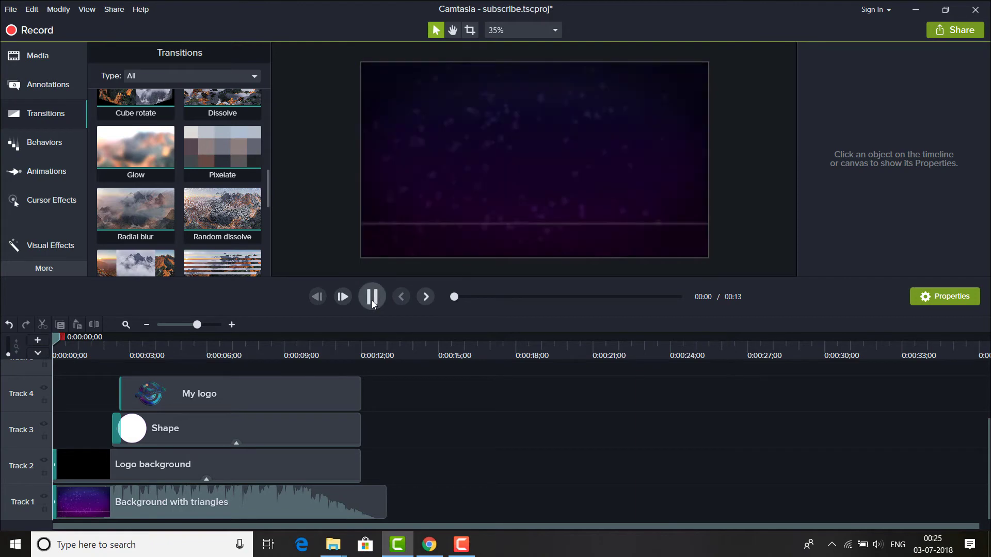
left_click(371, 296)
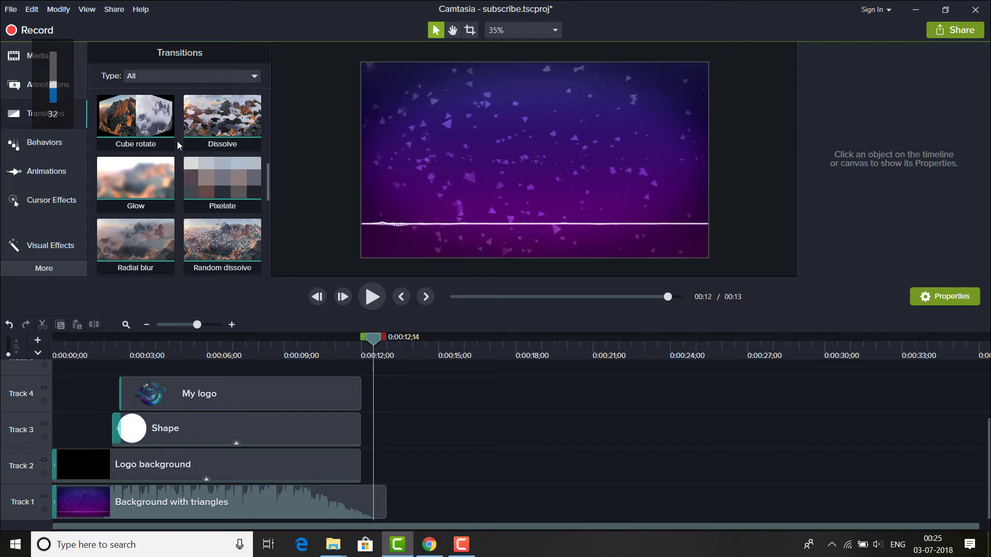
Step: Pick the Radial wipe transition for the ends of the intro clips
scroll("down", 3)
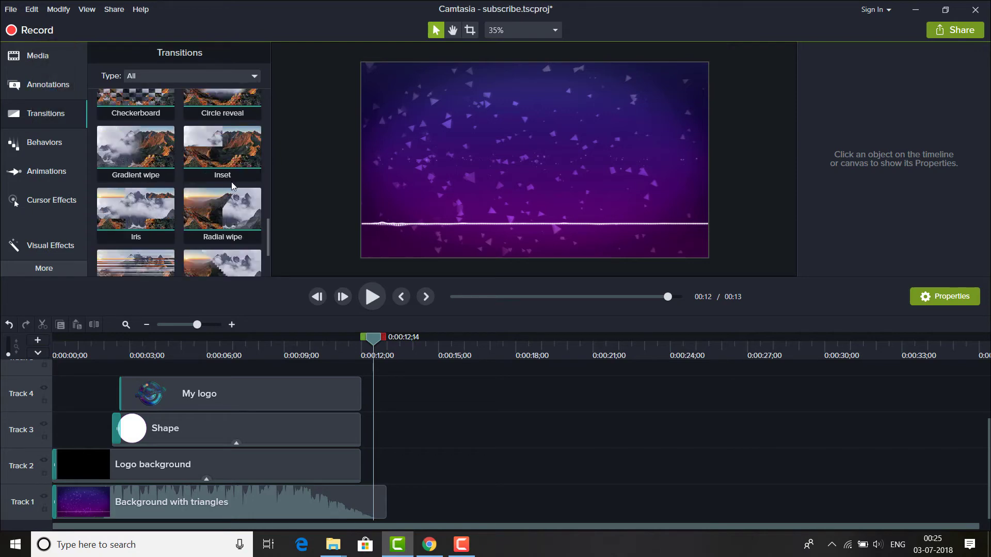
left_click(222, 211)
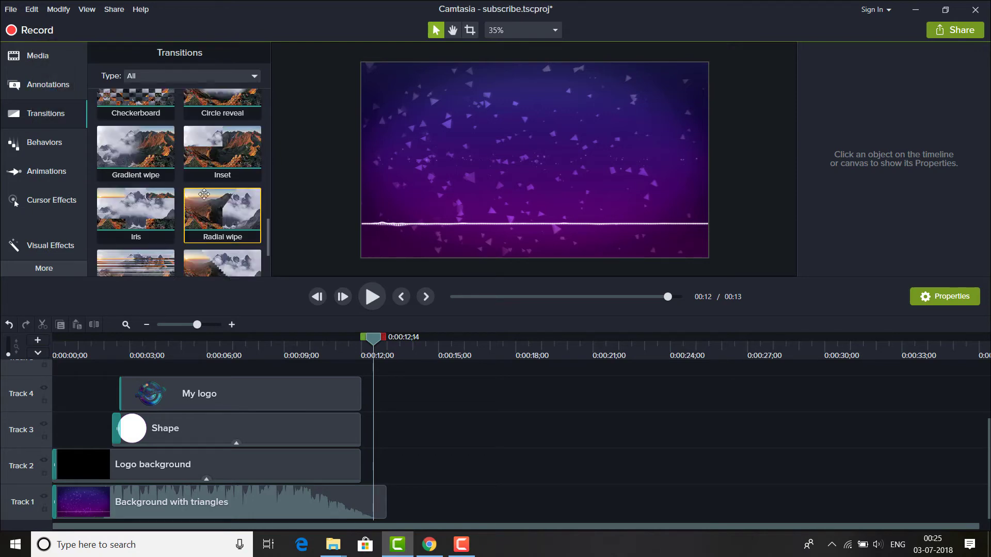
scroll("down", 3)
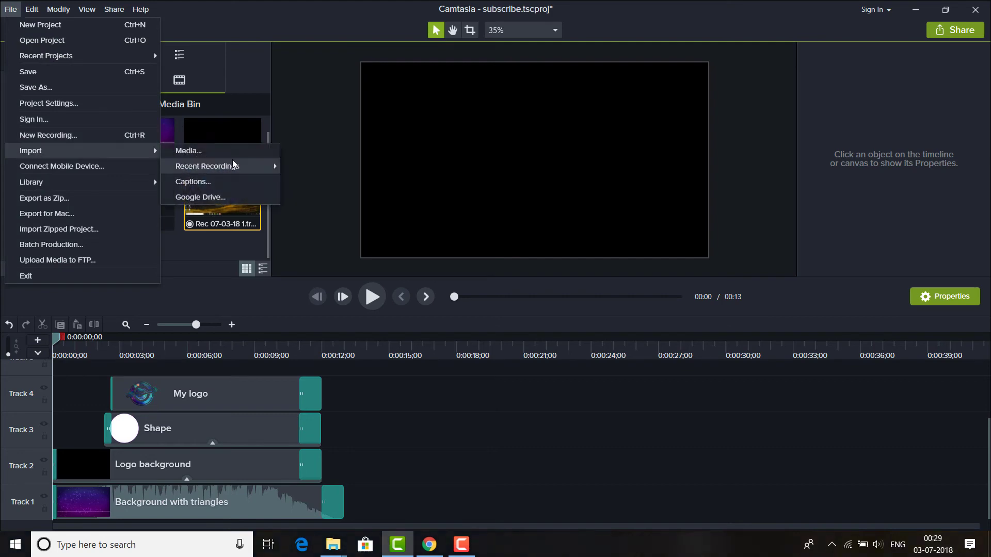
Step: Import Background without traingle.mp4 and place it on the timeline after the intro clips
left_click(188, 150)
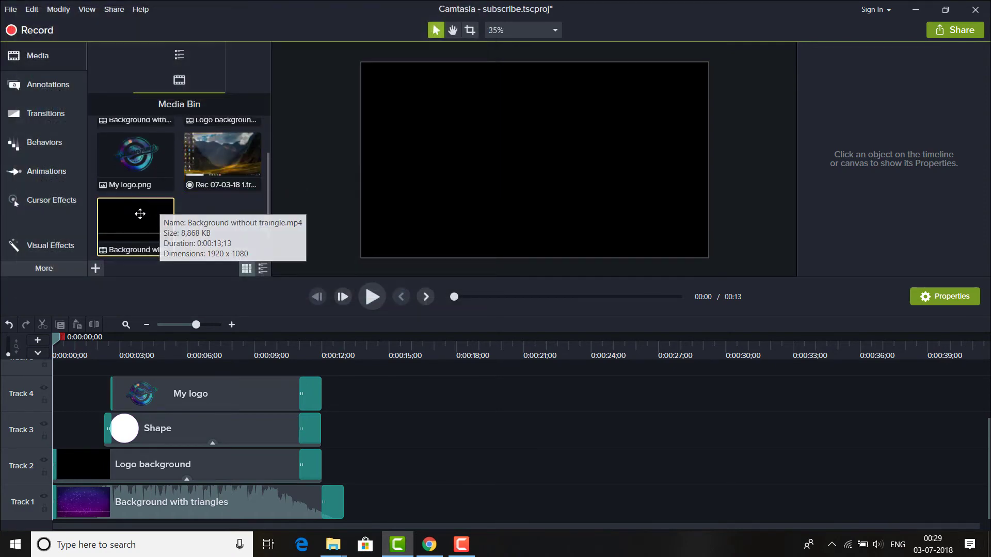
left_click_drag(134, 226, 518, 429)
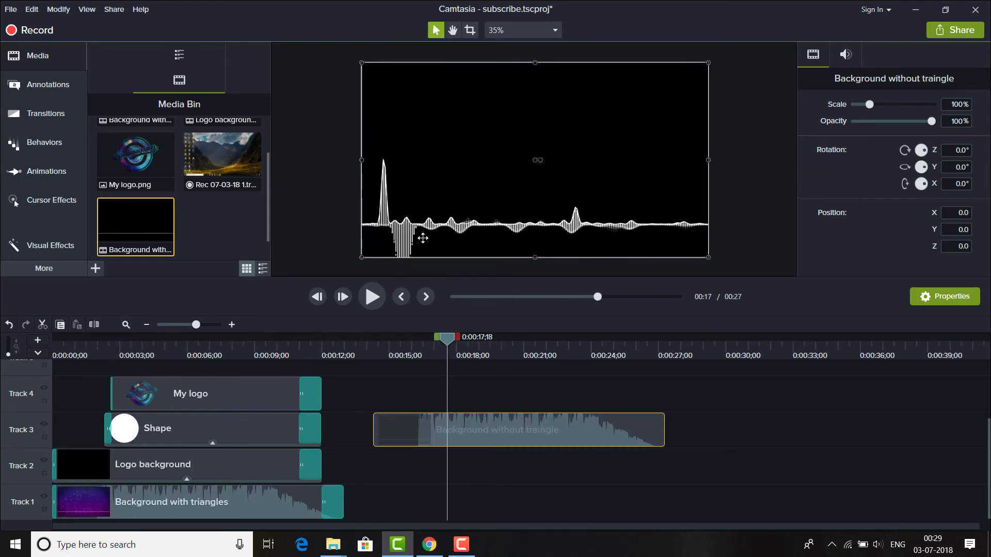
mouse_move(688, 265)
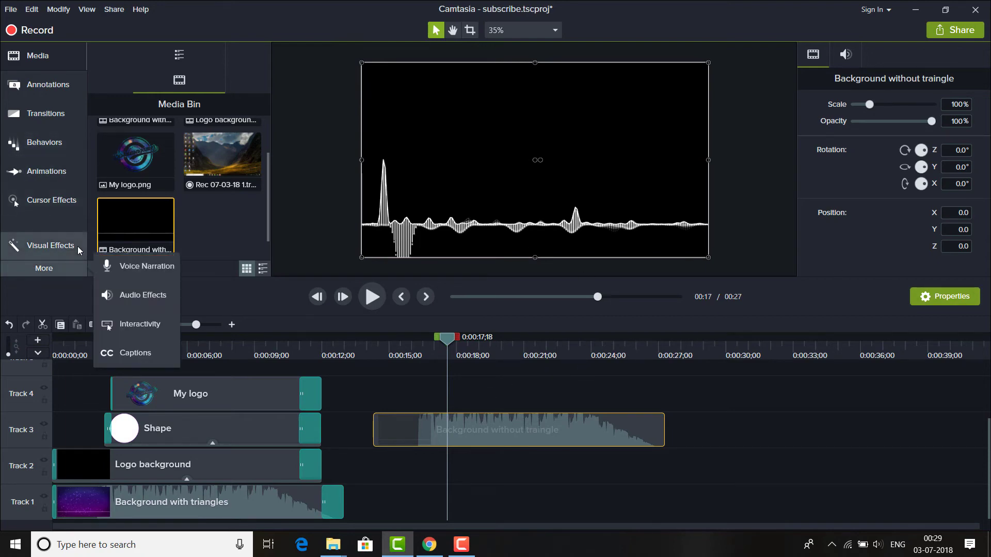
Step: Apply Remove a Color to the visualizer video with black as the removed colour
left_click(50, 246)
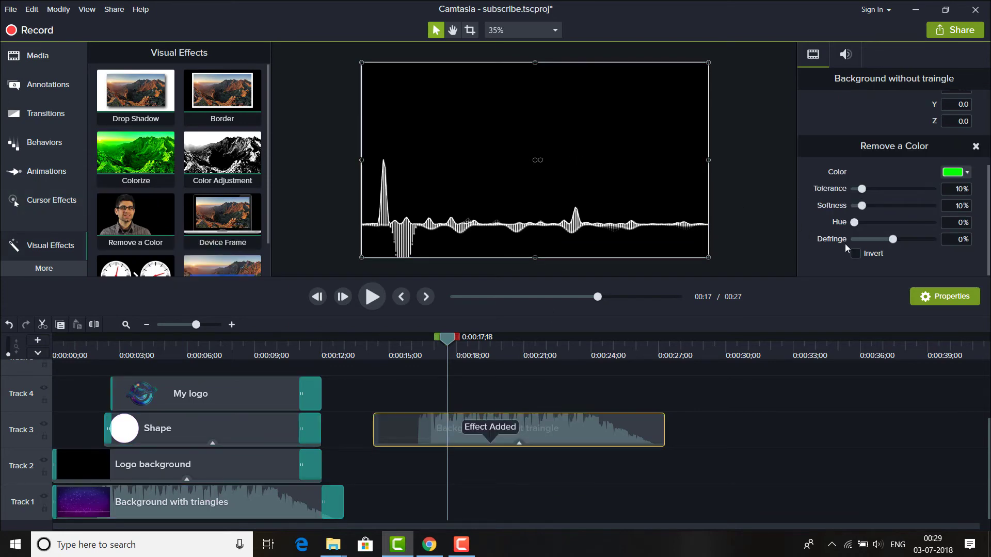
left_click(953, 172)
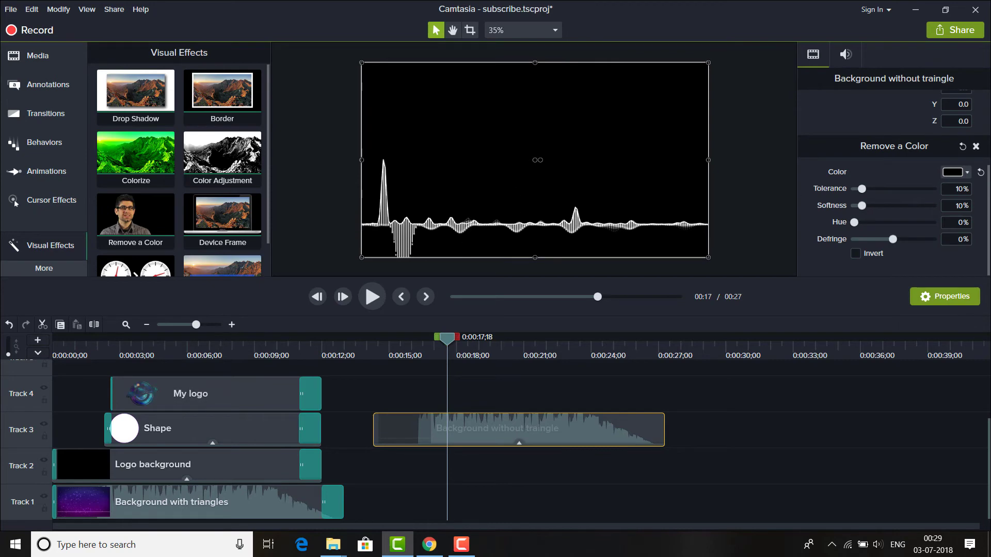
left_click(956, 172)
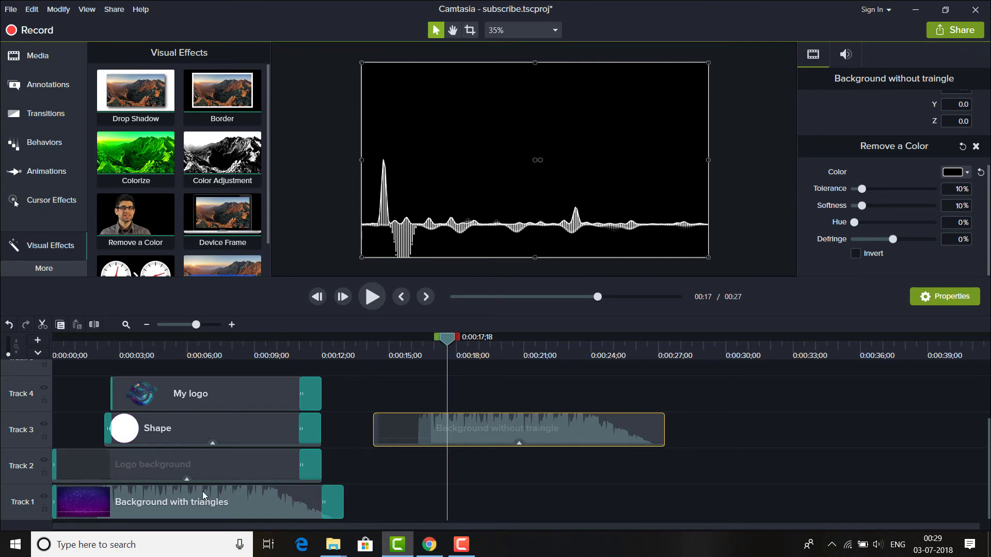
Step: Move the Background with triangles clip later in the timeline
left_click(170, 502)
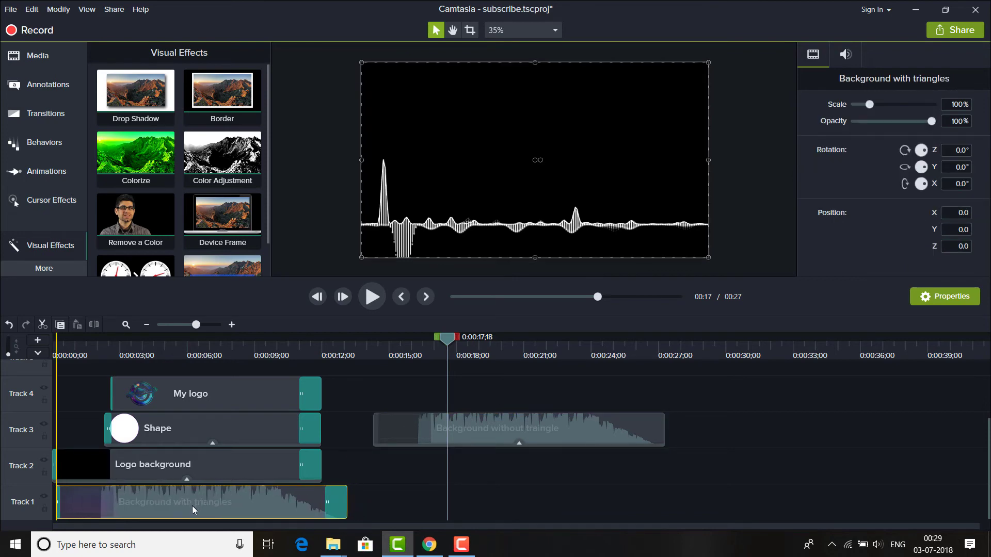
left_click_drag(194, 501, 672, 493)
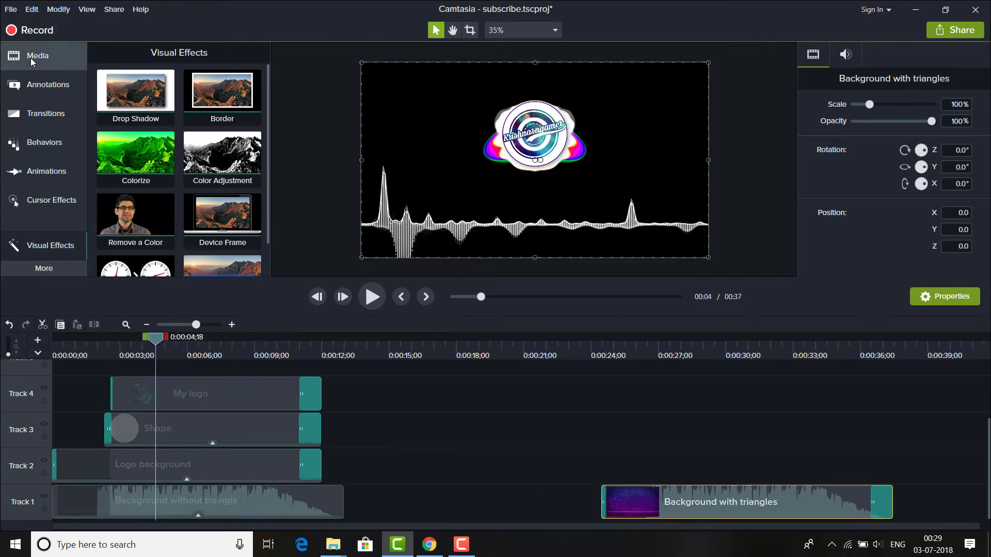
Step: Import the GTA V image 13166.jpg into the media bin
left_click(11, 9)
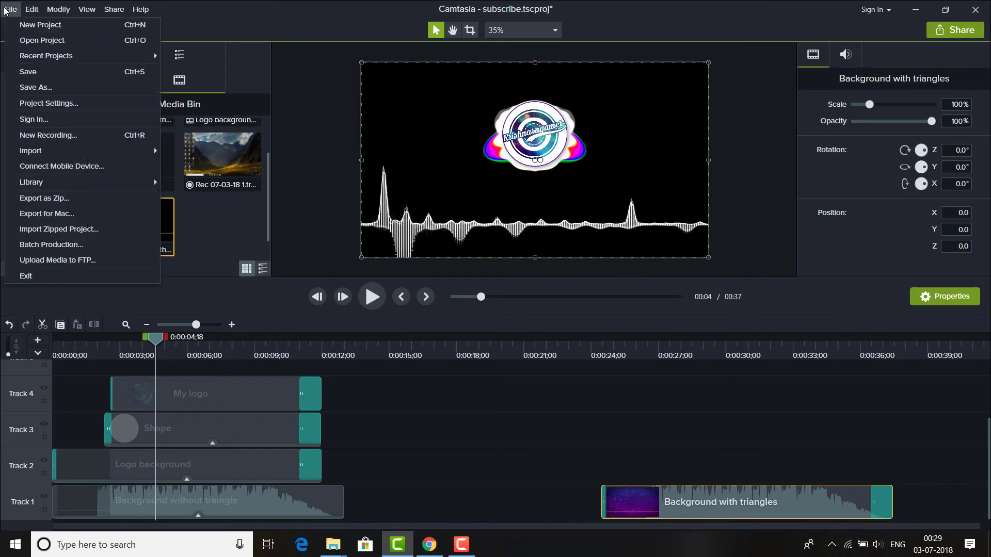
left_click(10, 9)
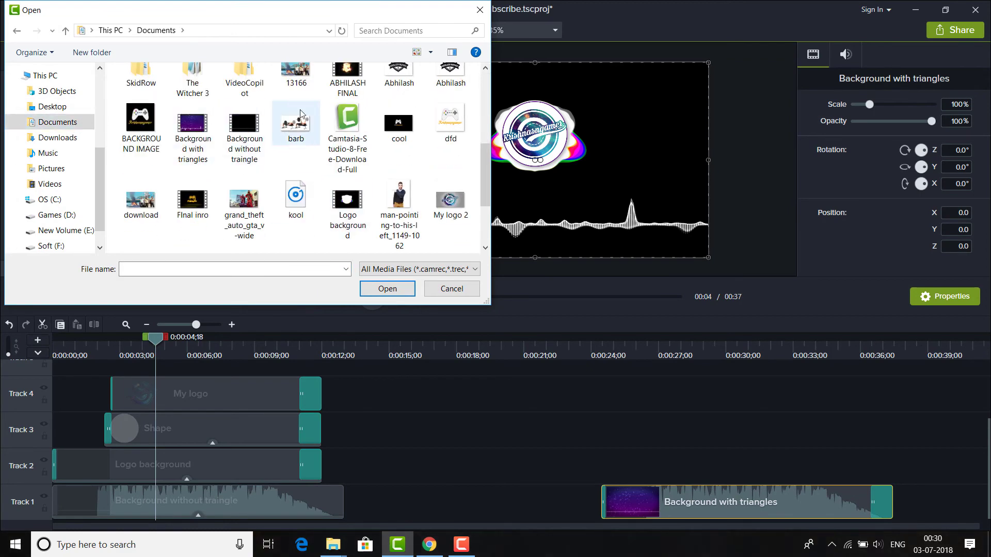
left_click(295, 69)
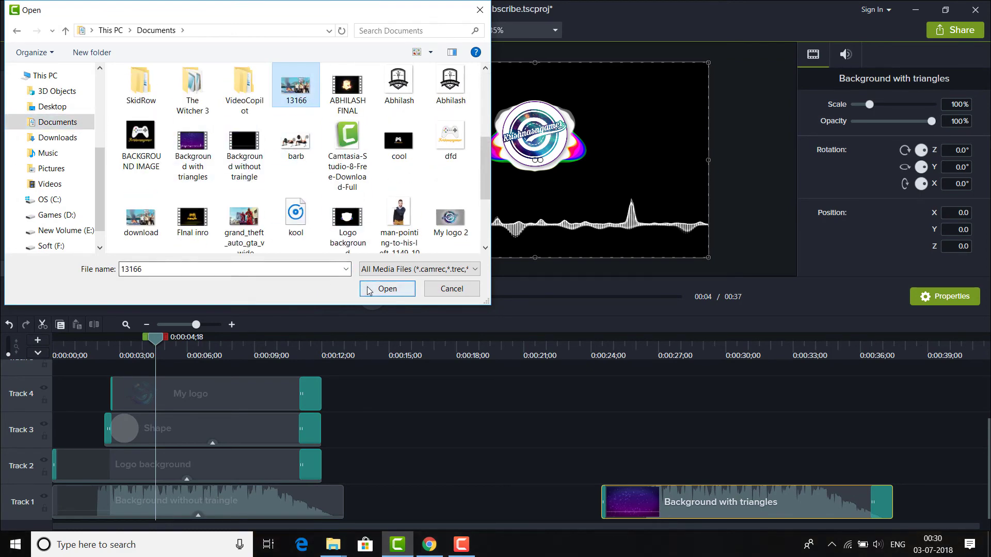
left_click(387, 288)
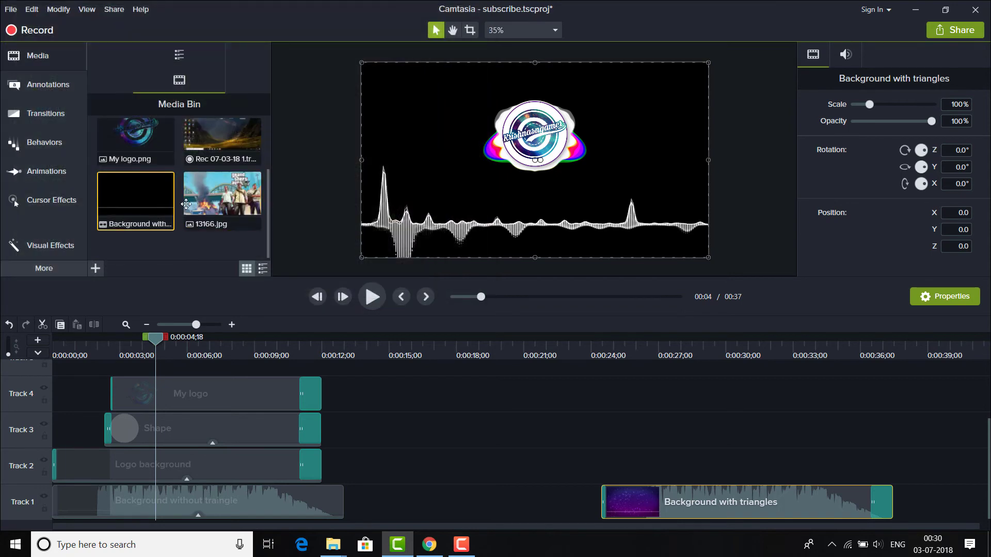
Step: Lay 13166.jpg on the bottom track from 0:00, stretched across the whole 12-second intro
left_click_drag(221, 193, 414, 465)
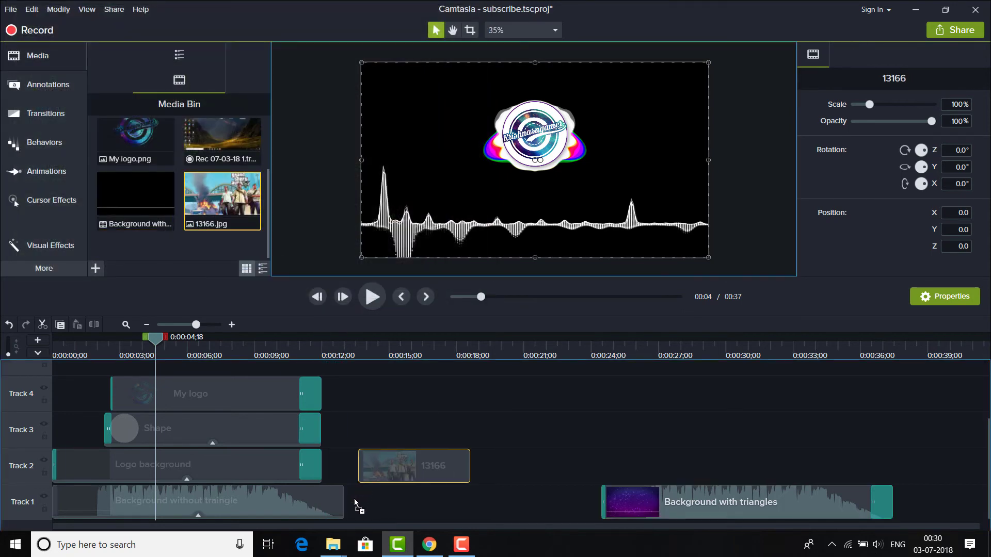
left_click_drag(413, 465, 409, 502)
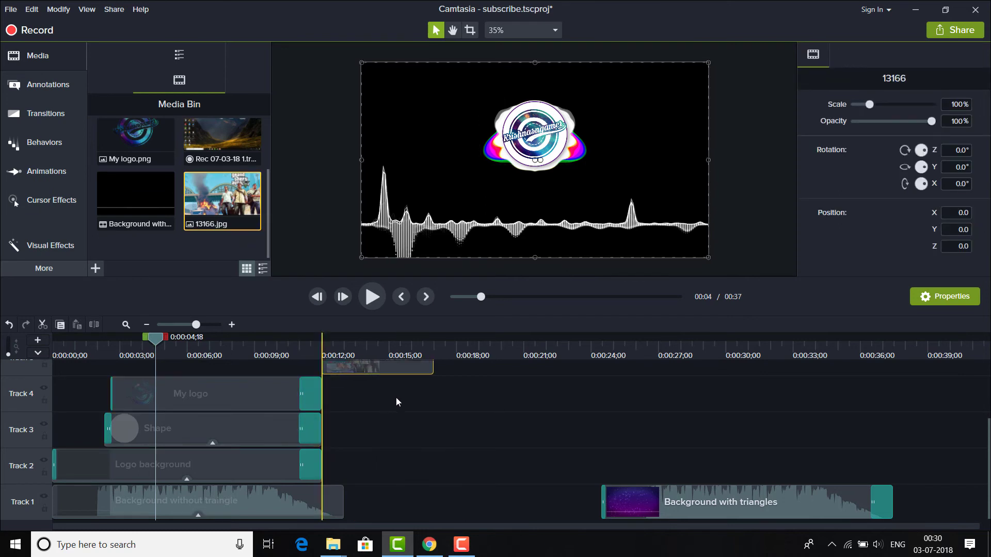
left_click_drag(376, 367, 435, 429)
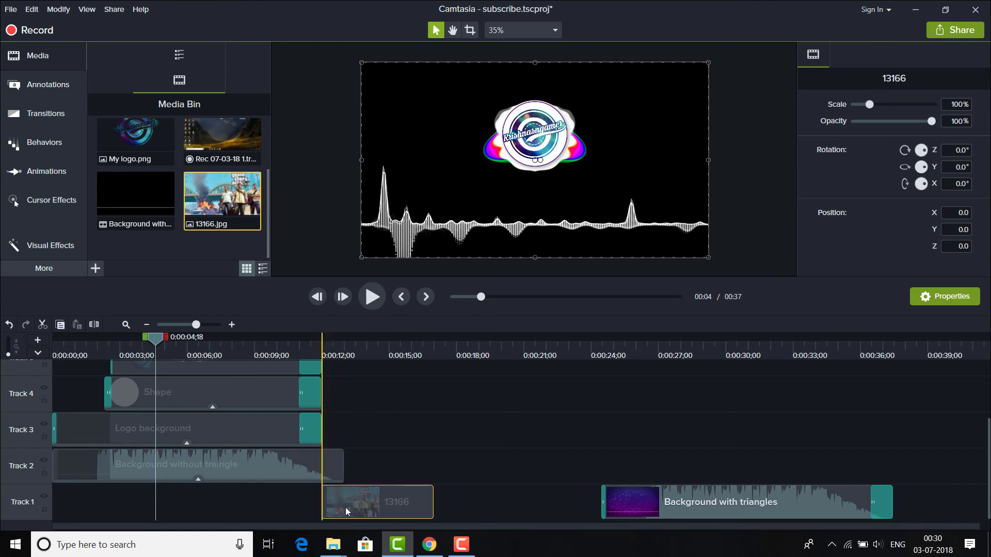
left_click_drag(377, 502, 108, 501)
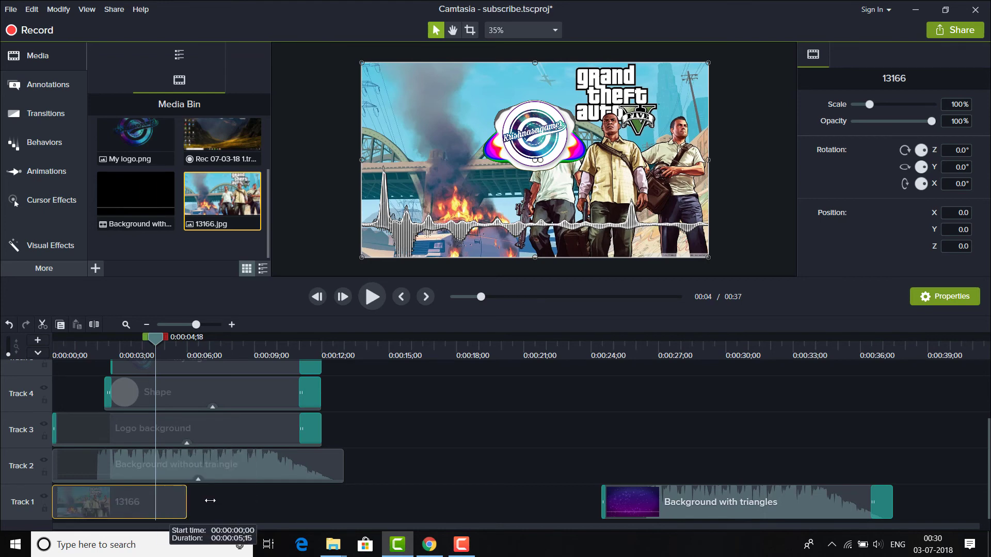
left_click_drag(185, 502, 344, 501)
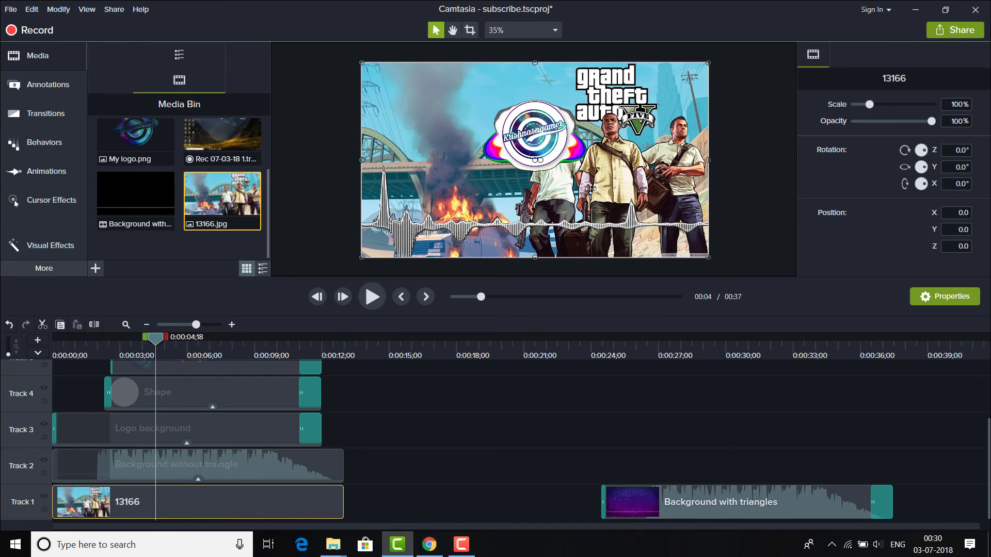
mouse_move(160, 440)
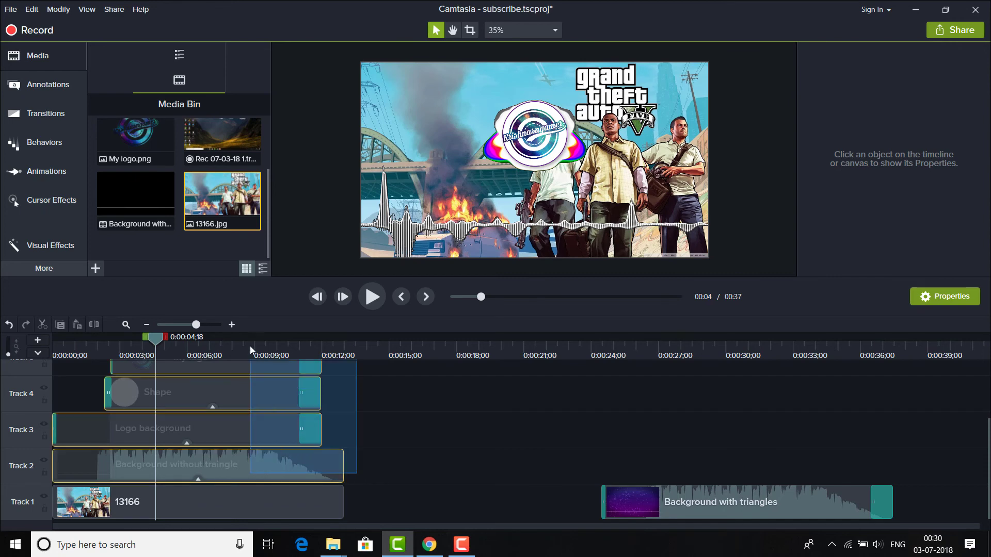
Step: Add a Blur annotation on Track 2 above the image, stretched to cover the whole intro
left_click(190, 395)
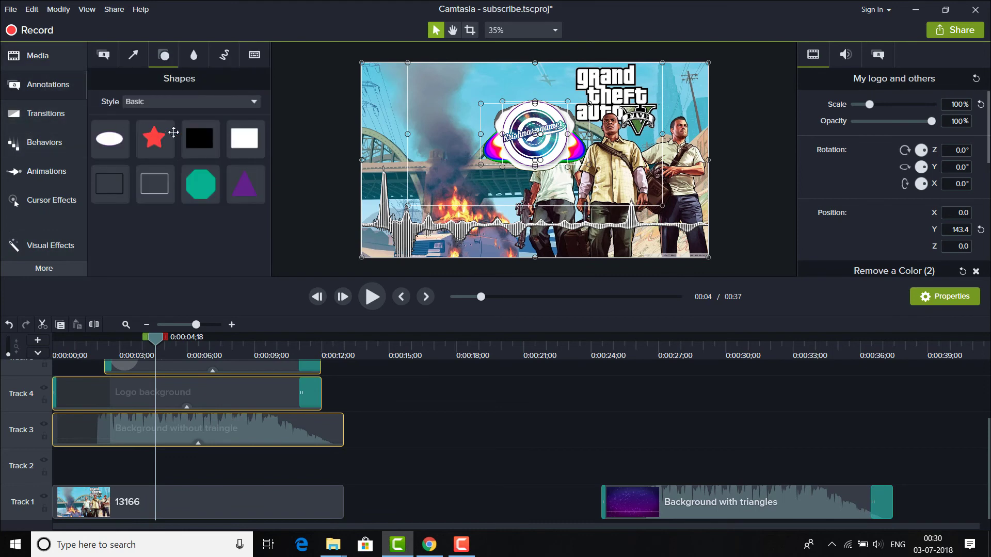
left_click(193, 55)
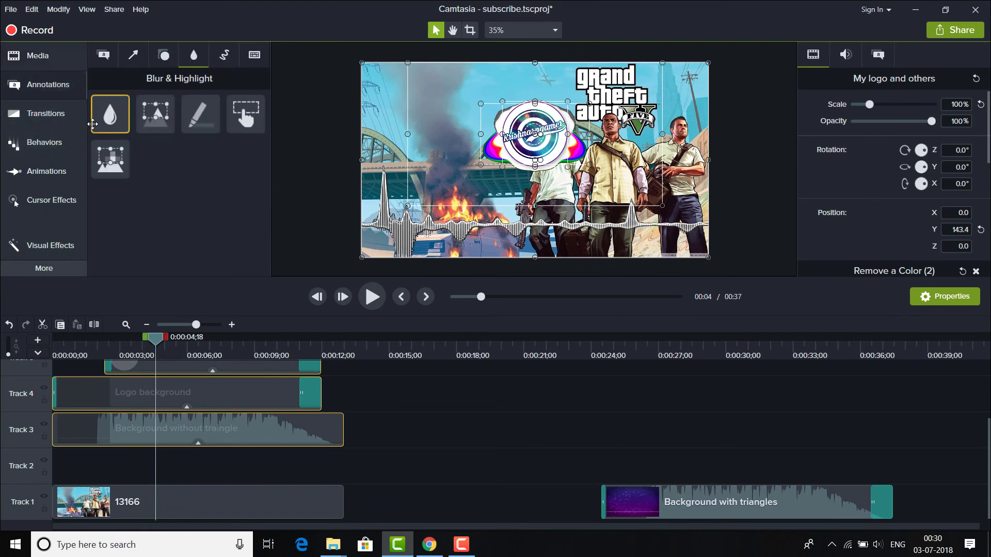
left_click_drag(109, 113, 110, 465)
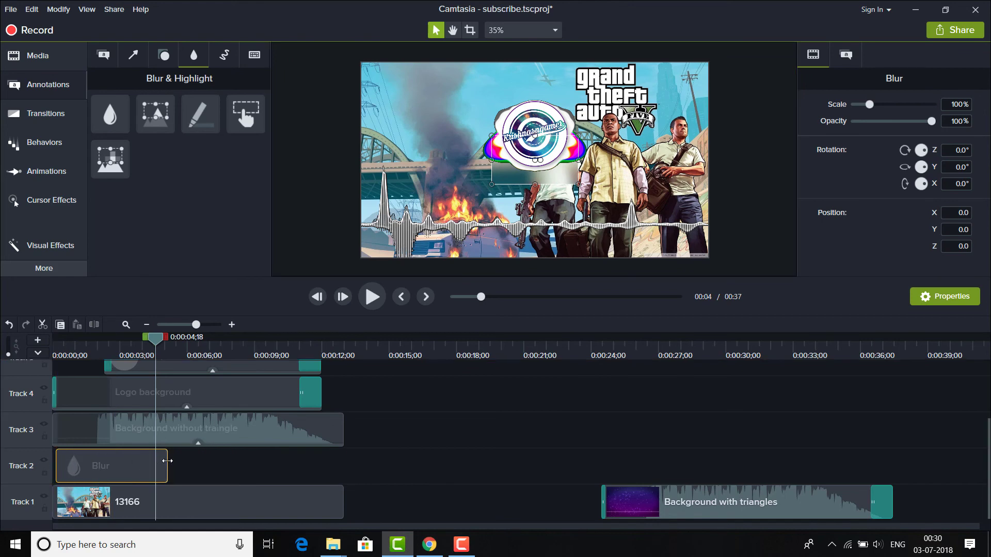
left_click_drag(167, 466, 340, 465)
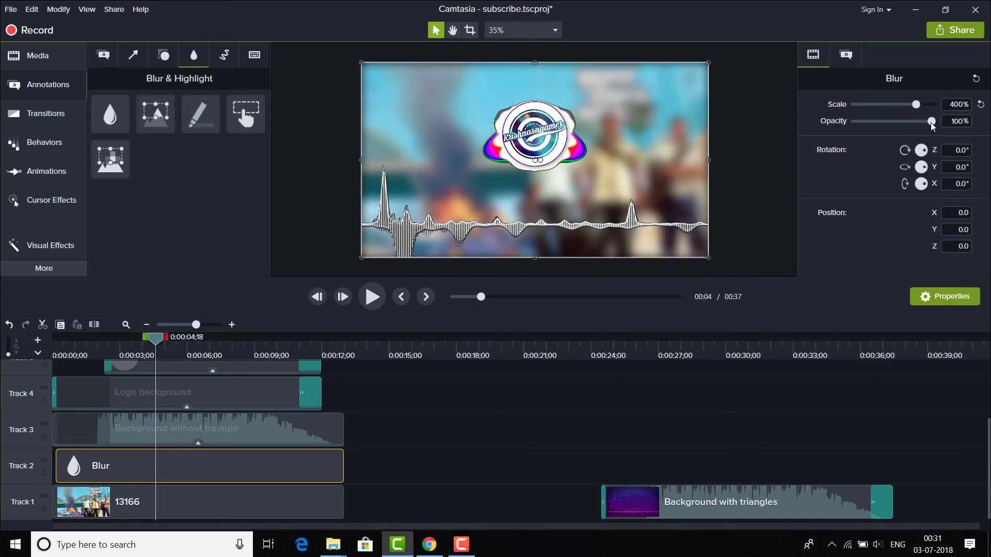
Step: Adjust the blur opacity to settle around 87%
left_click_drag(928, 121, 917, 121)
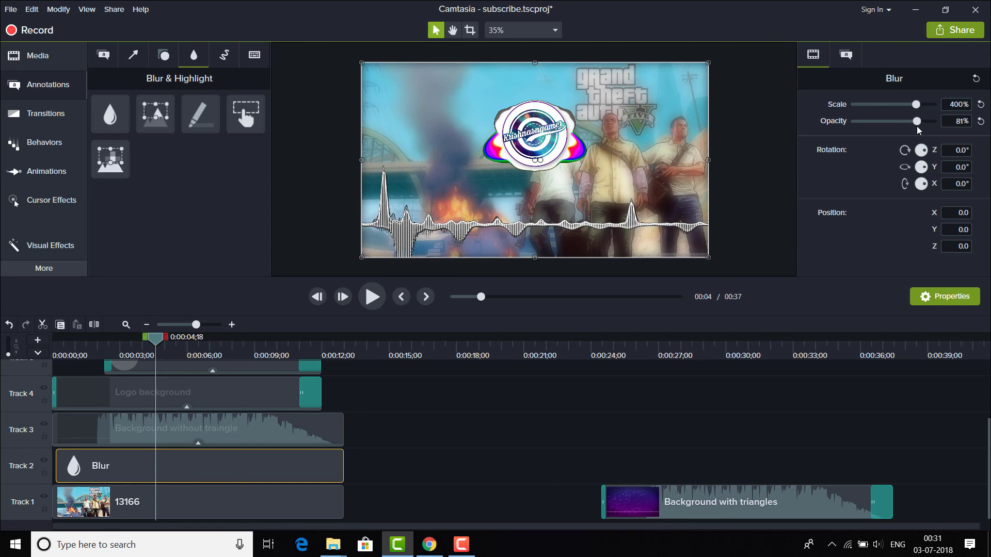
left_click_drag(913, 120, 922, 120)
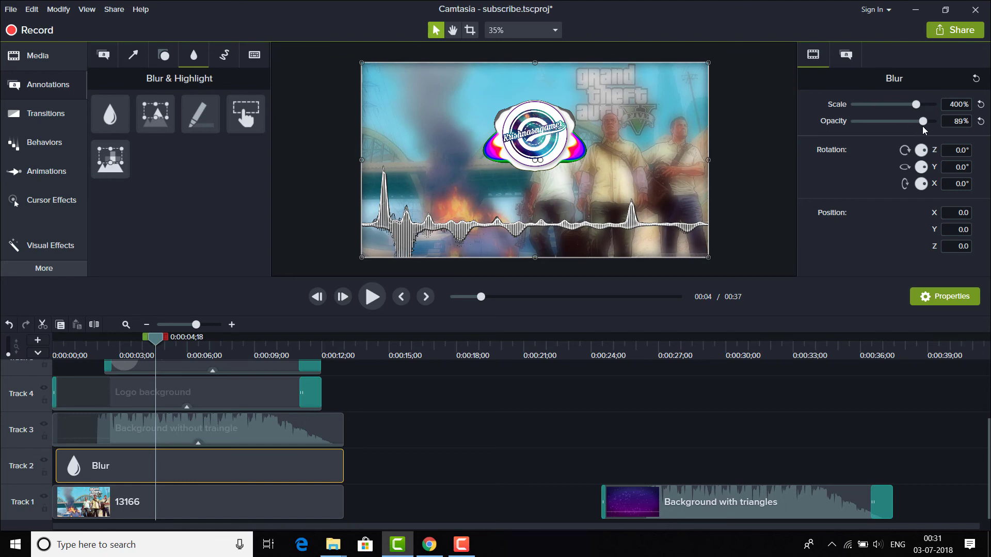
left_click_drag(922, 121, 920, 121)
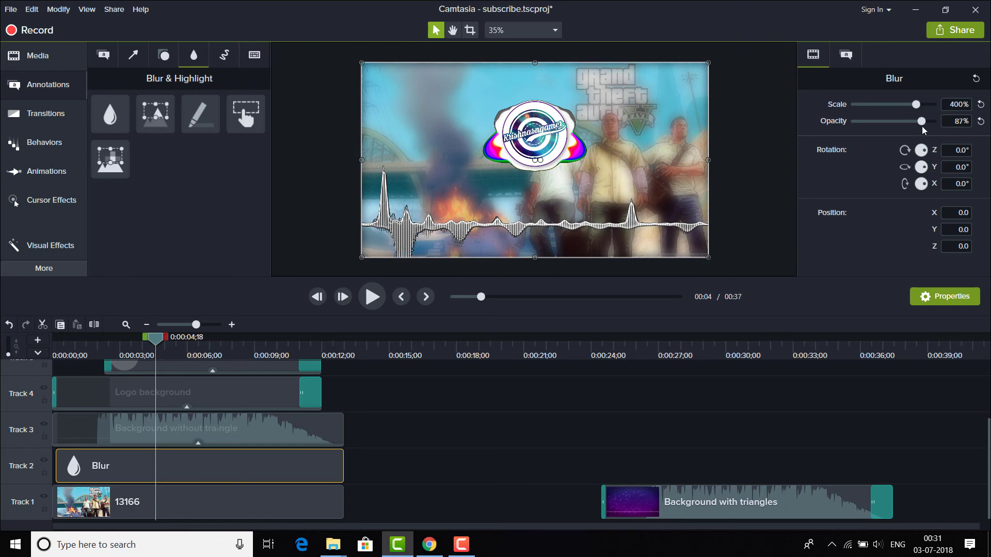
left_click_drag(922, 120, 920, 121)
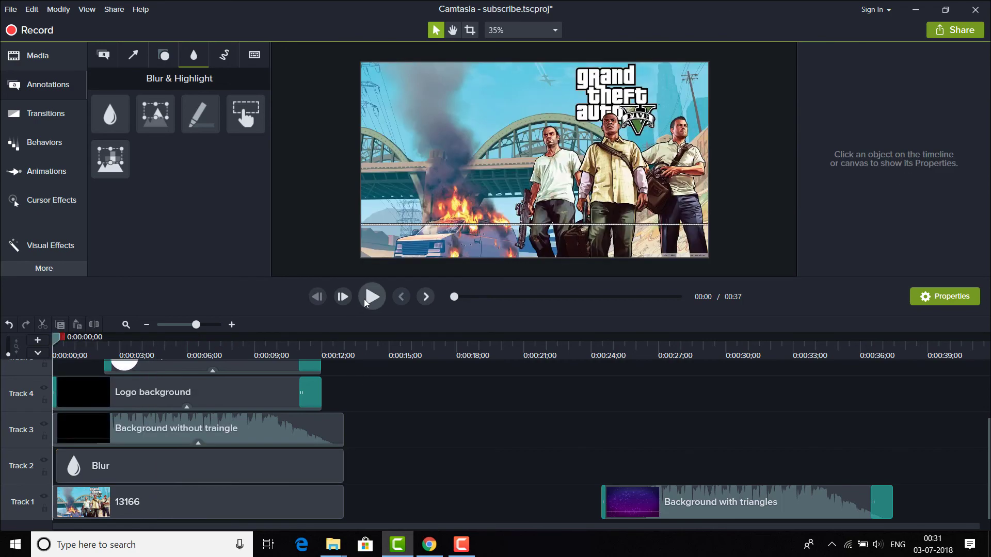
left_click(371, 297)
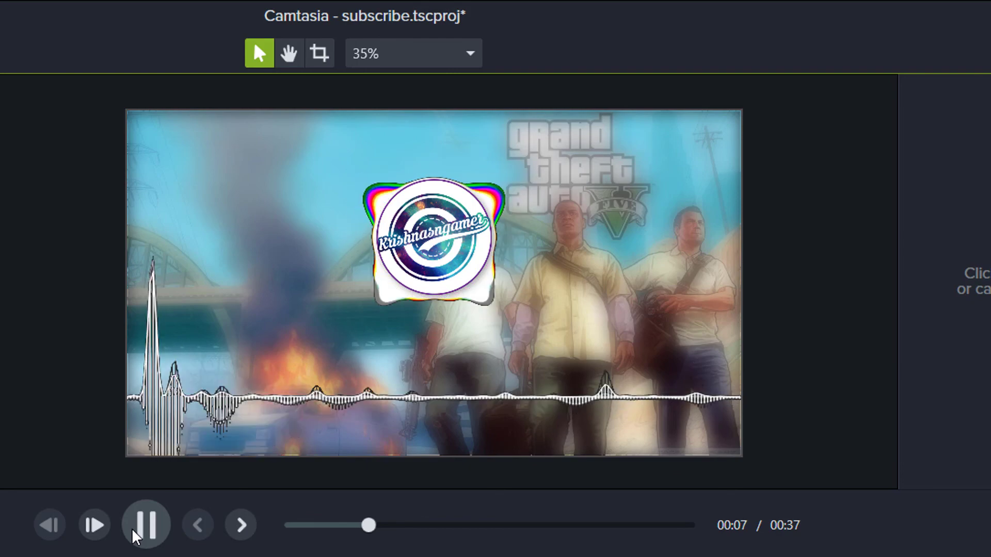
left_click(146, 524)
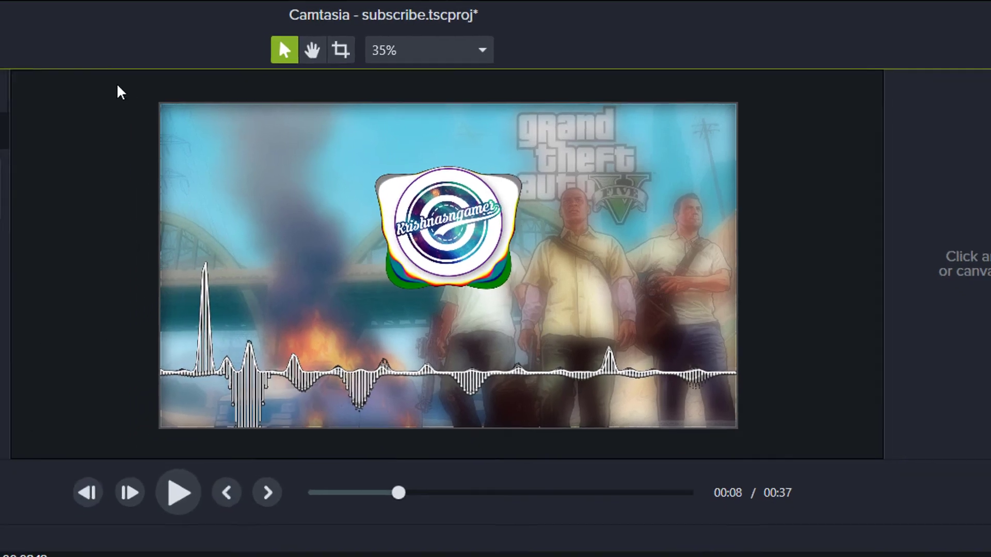